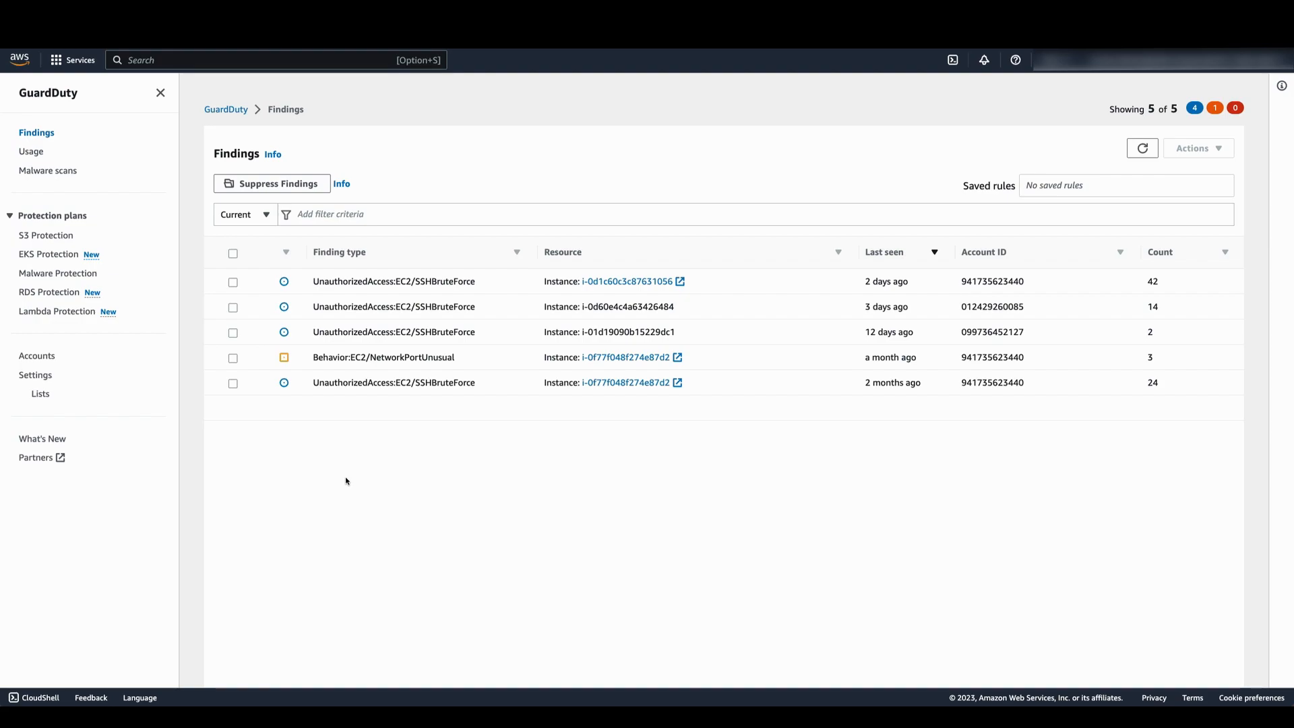
{"action": "mouse_move", "coordinate": [65, 372]}
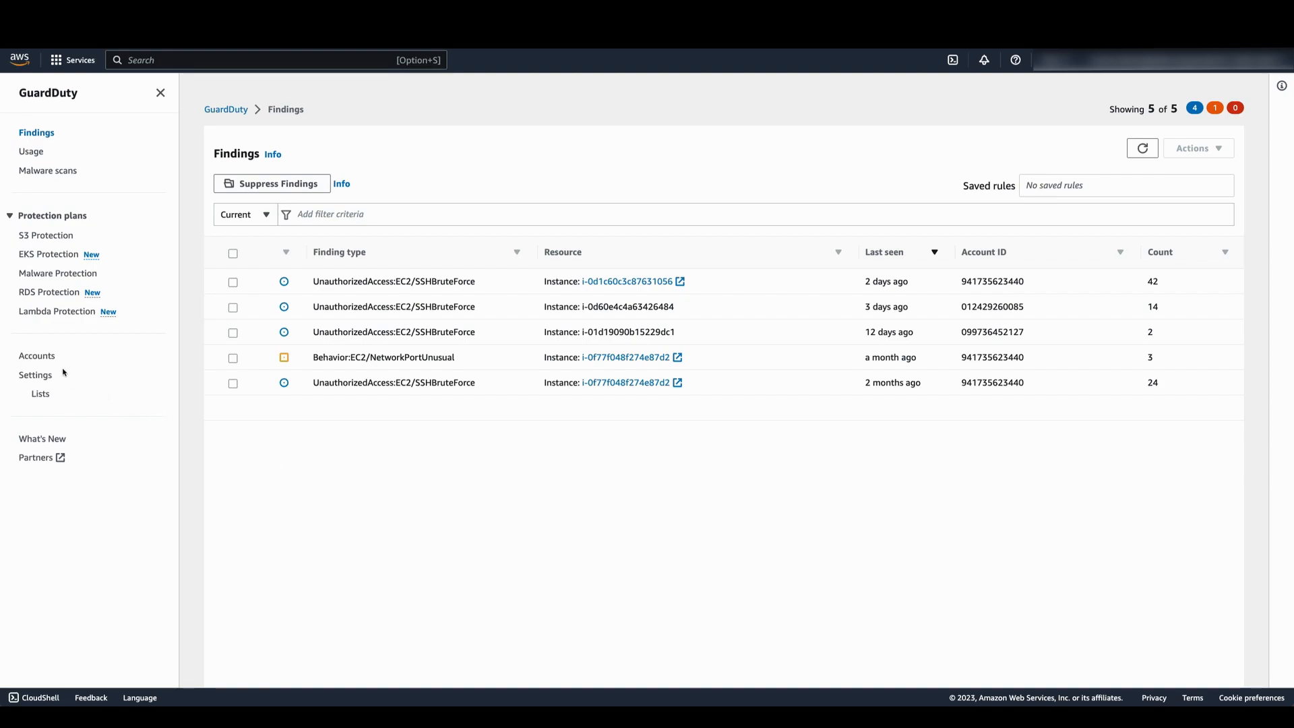
Review the Accounts page's per-account protection plan columns for the 18 member accounts
{"action": "left_click", "coordinate": [36, 356]}
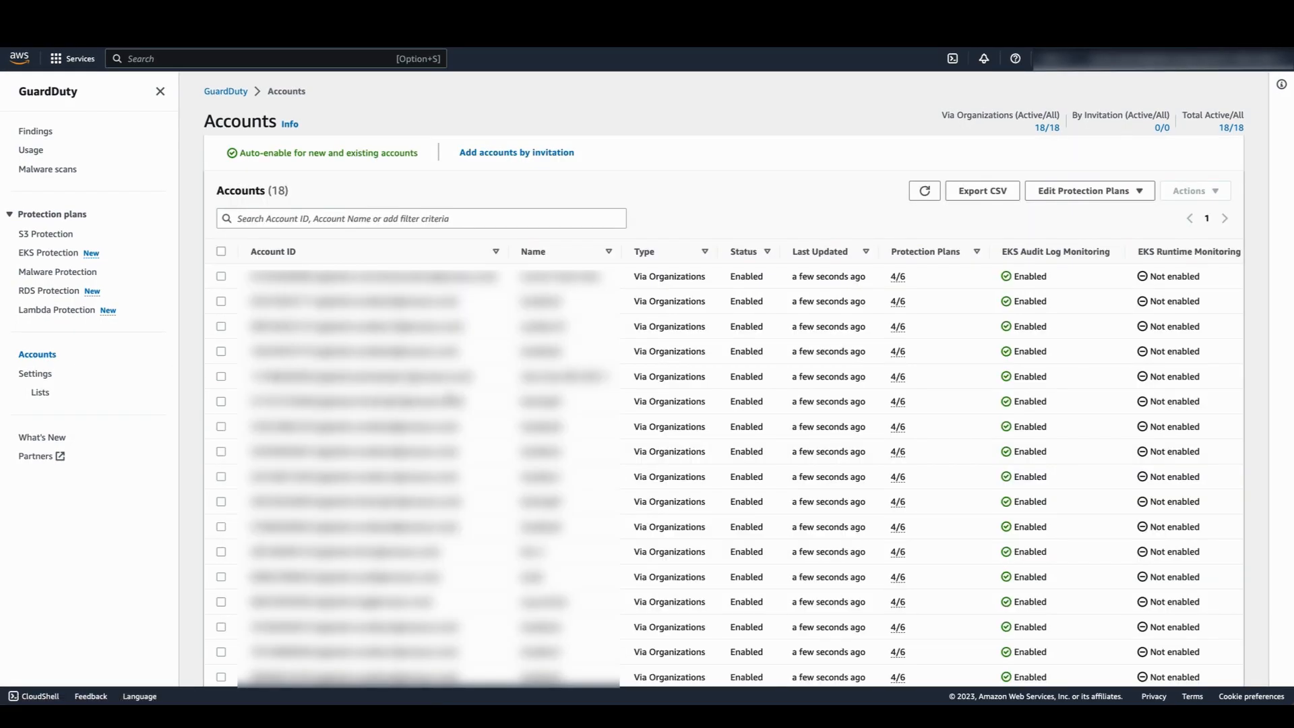
{"action": "scroll", "scroll_direction": "right", "scroll_amount": 3}
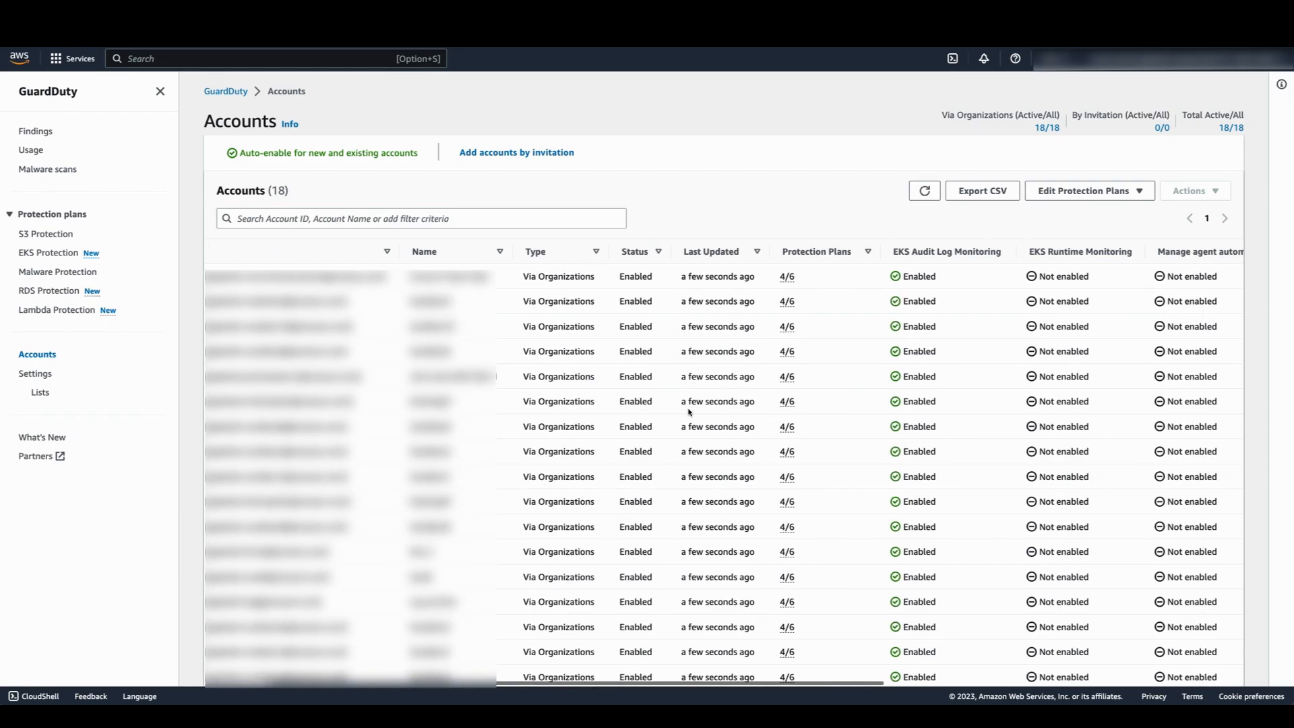
{"action": "scroll", "scroll_direction": "right", "scroll_amount": 3}
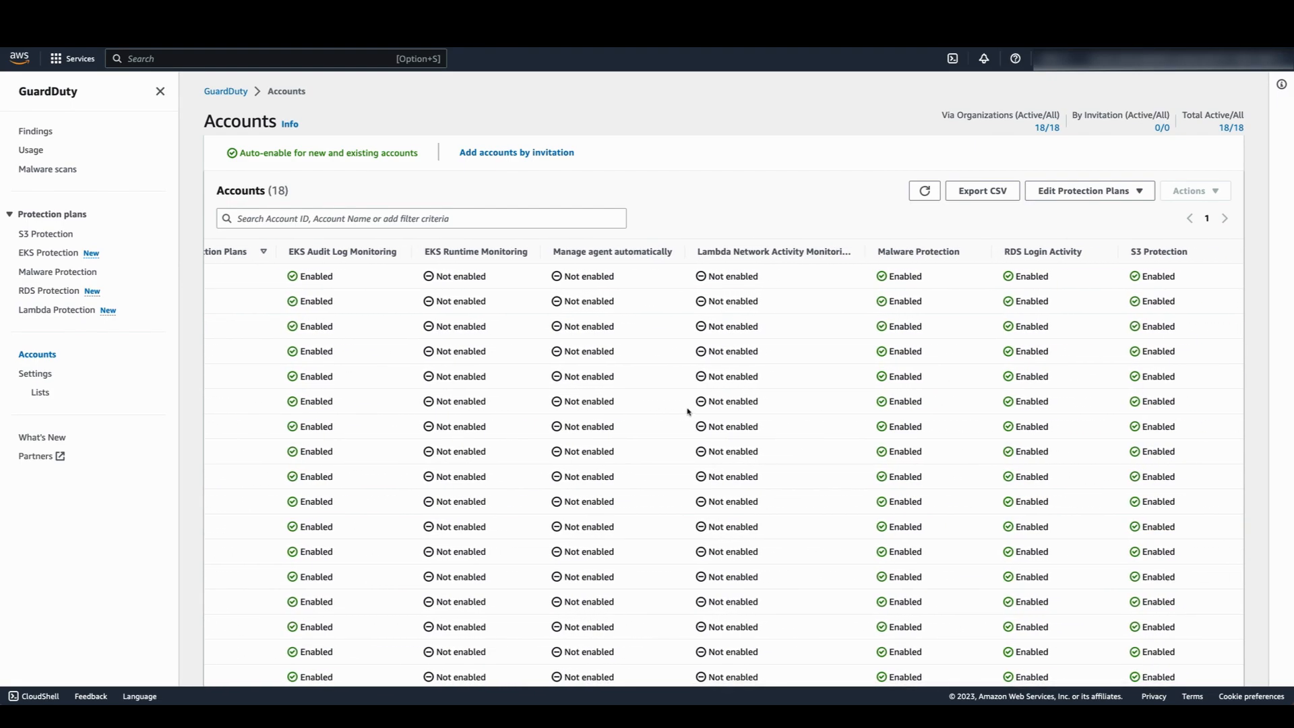
{"action": "mouse_move", "coordinate": [499, 287]}
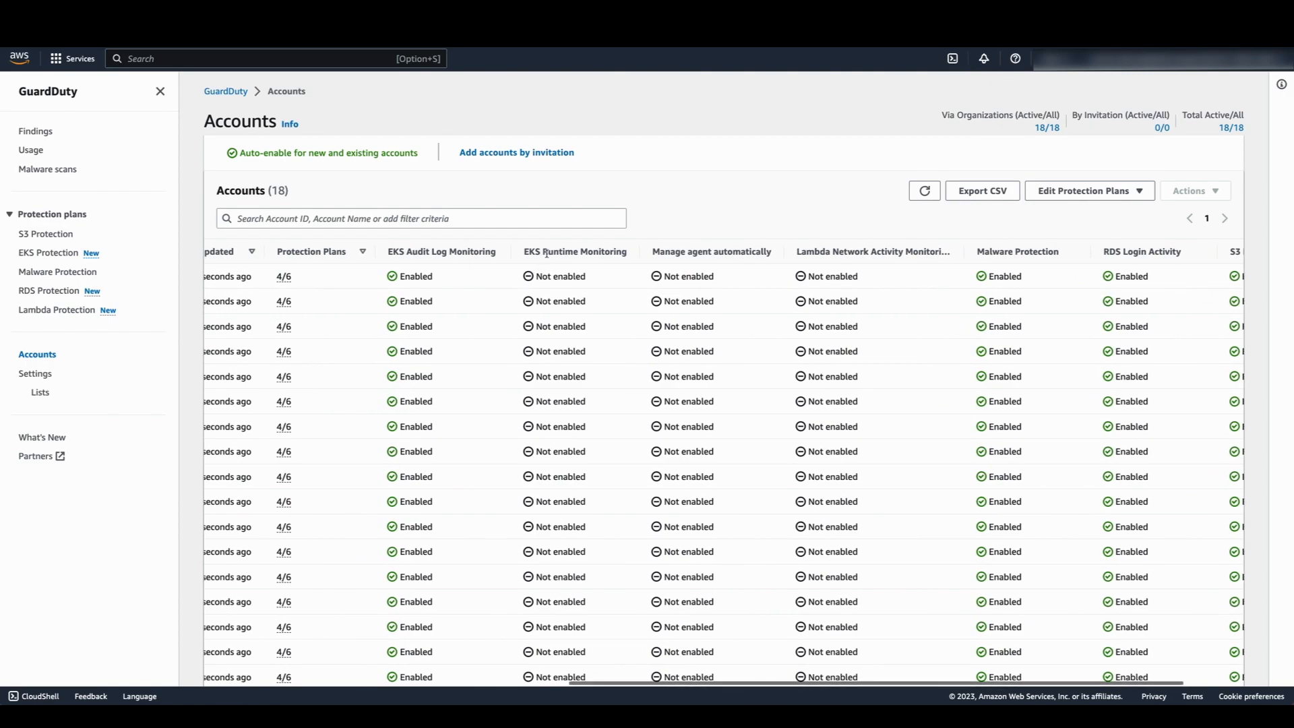
{"action": "mouse_move", "coordinate": [540, 263]}
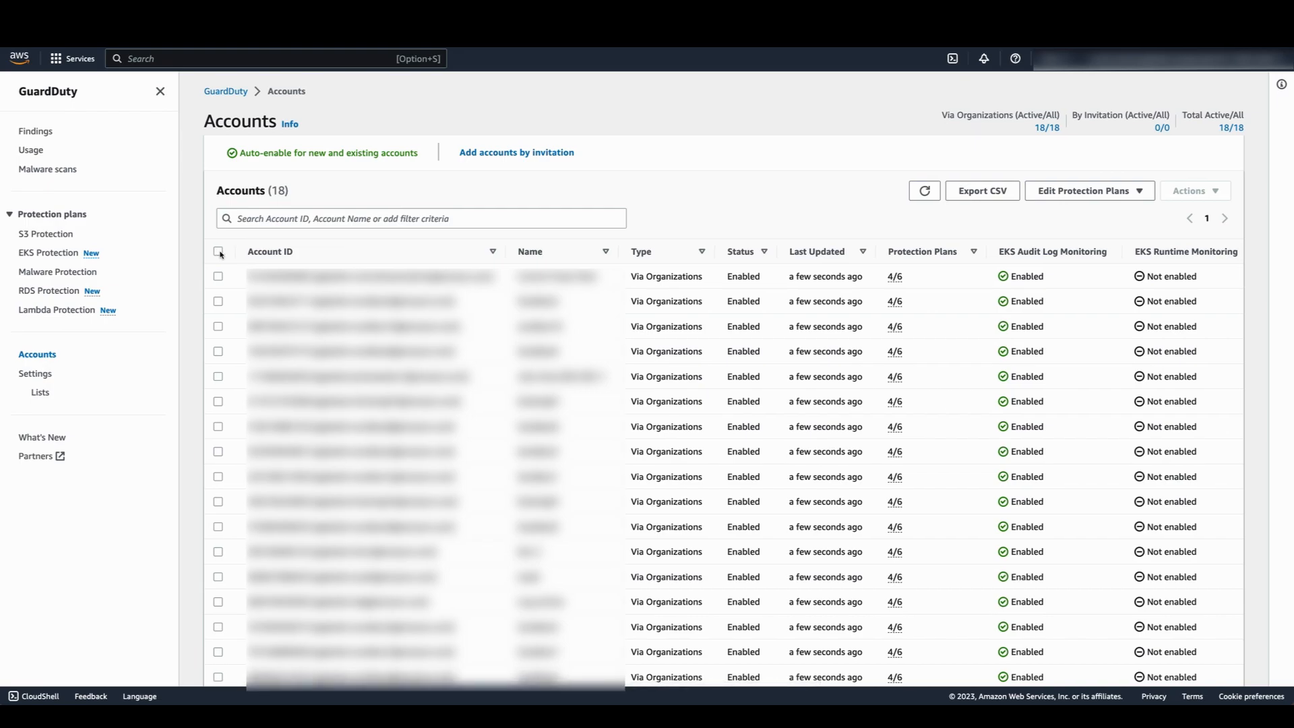
Enable EKS Runtime Monitoring for all 18 selected member accounts via Edit Protection Plans
{"action": "left_click", "coordinate": [218, 251]}
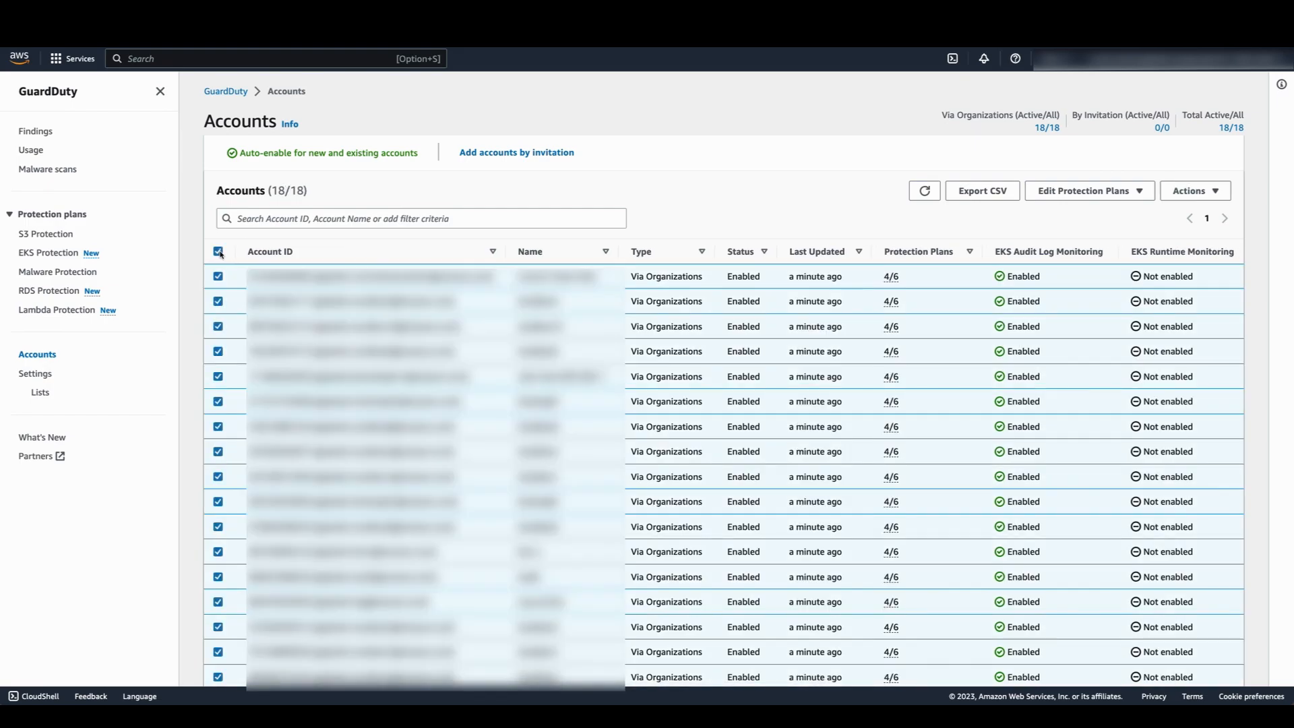
{"action": "mouse_move", "coordinate": [1075, 200]}
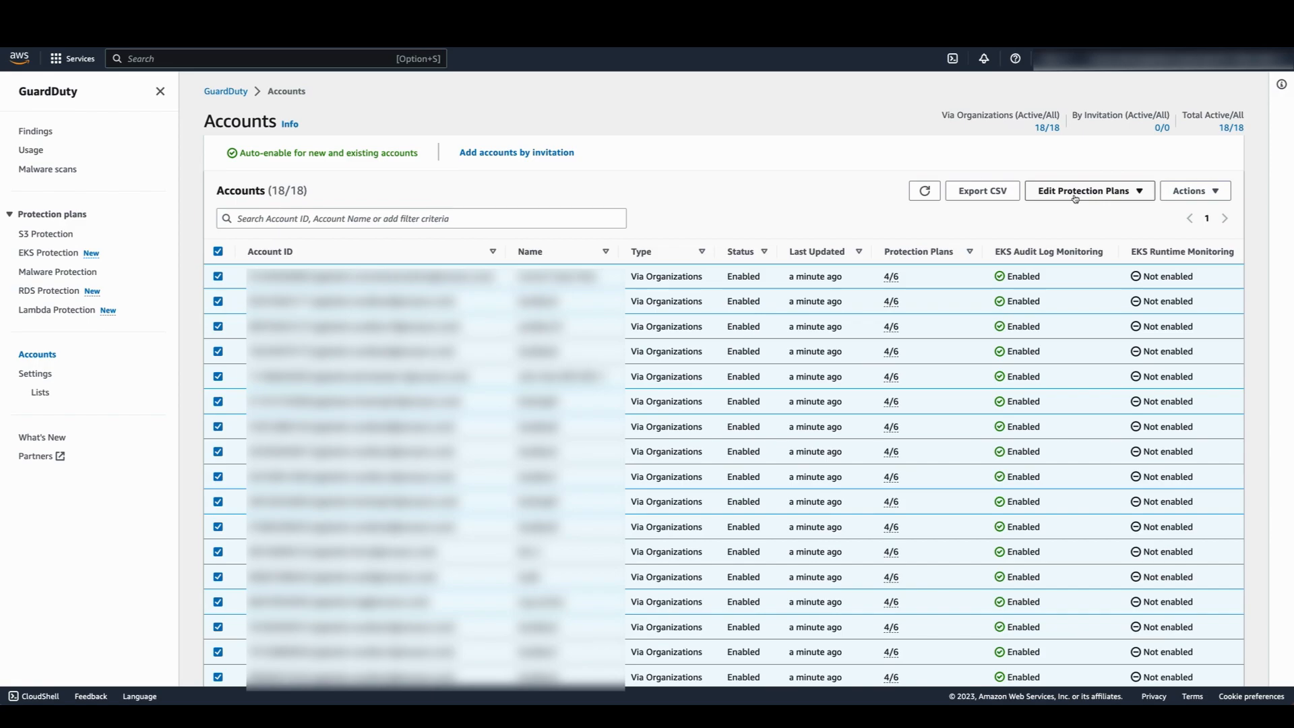
{"action": "left_click", "coordinate": [1089, 192]}
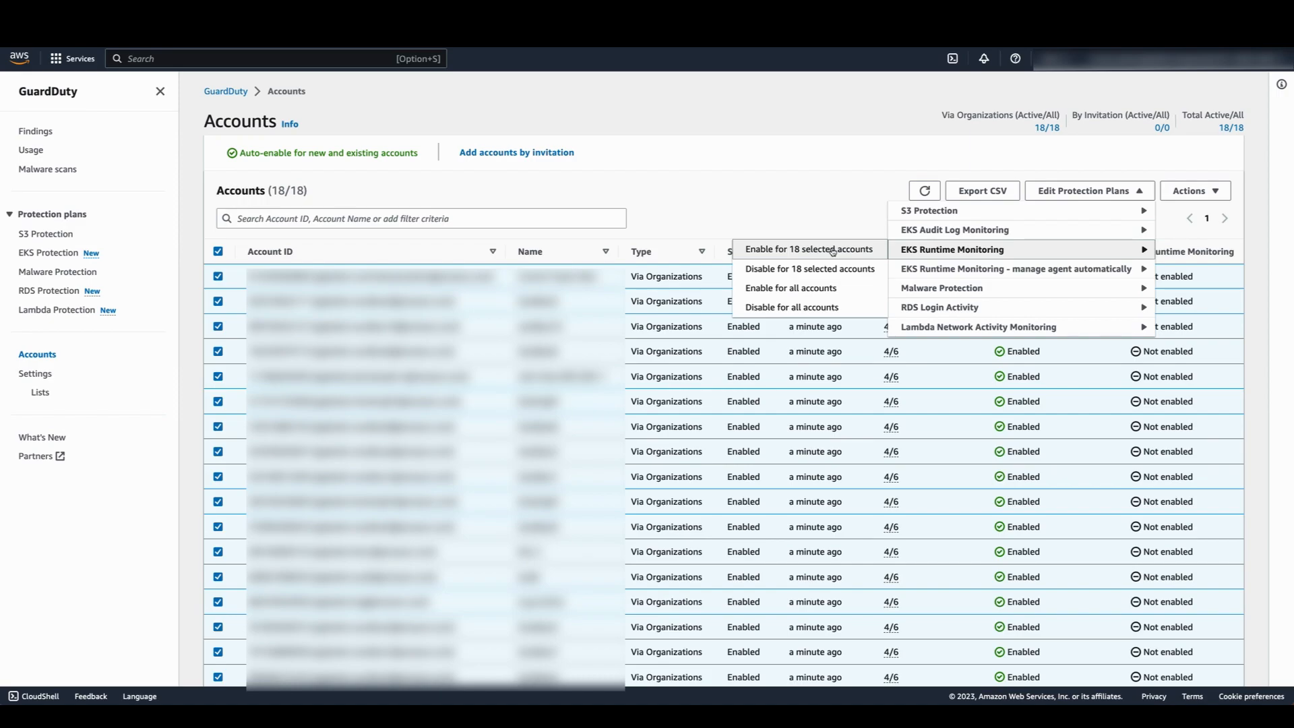
{"action": "left_click", "coordinate": [810, 250]}
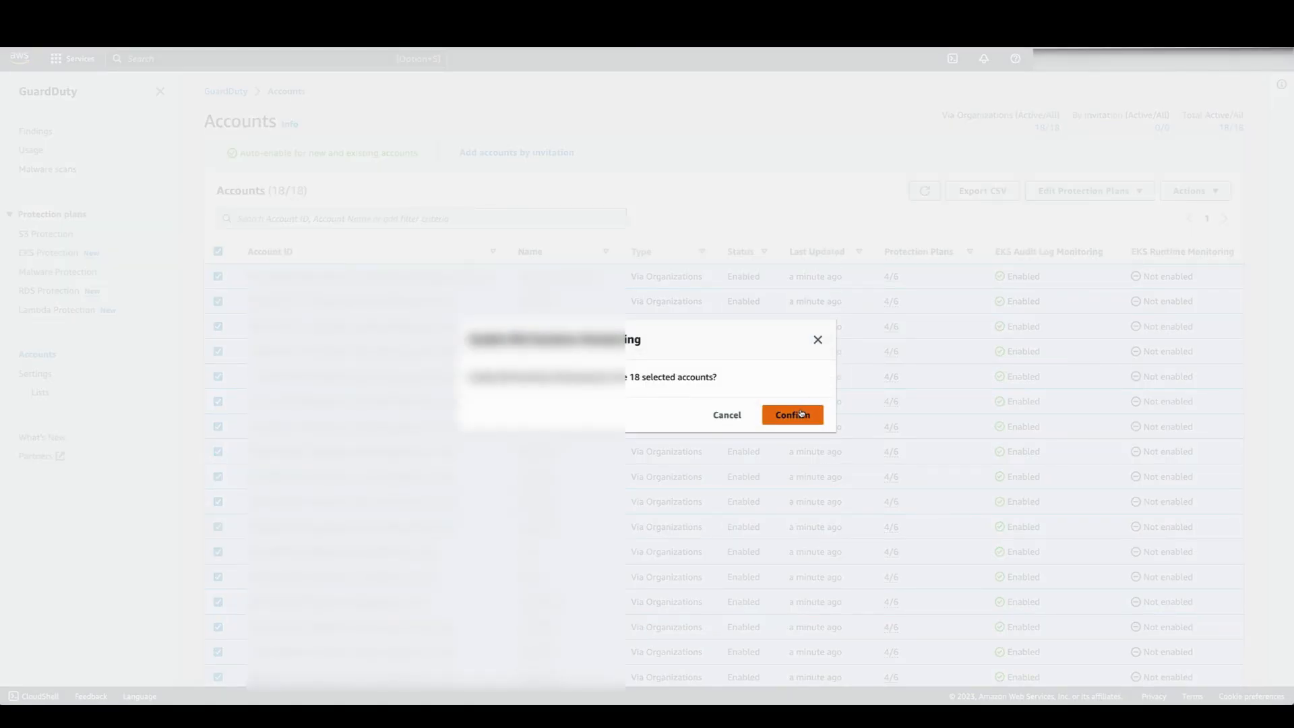
{"action": "left_click", "coordinate": [793, 415]}
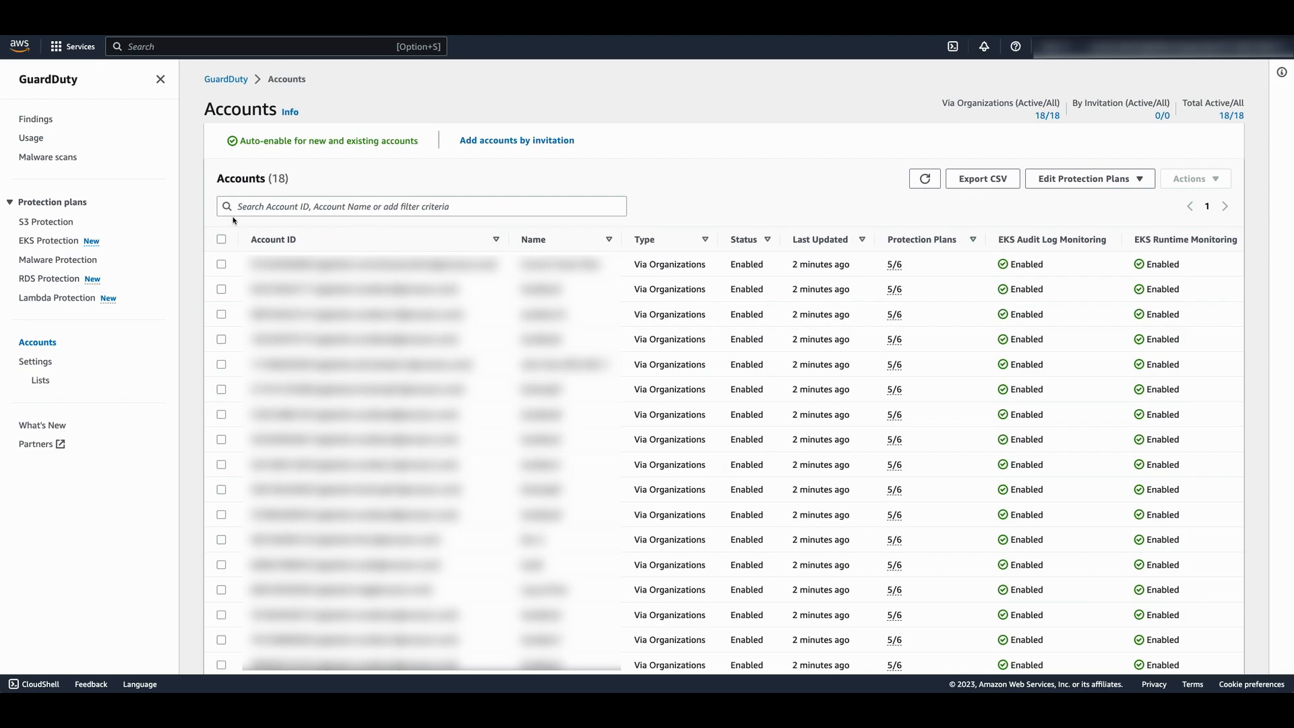
Enable automatic EKS security agent management for all 18 selected member accounts
{"action": "left_click", "coordinate": [222, 240]}
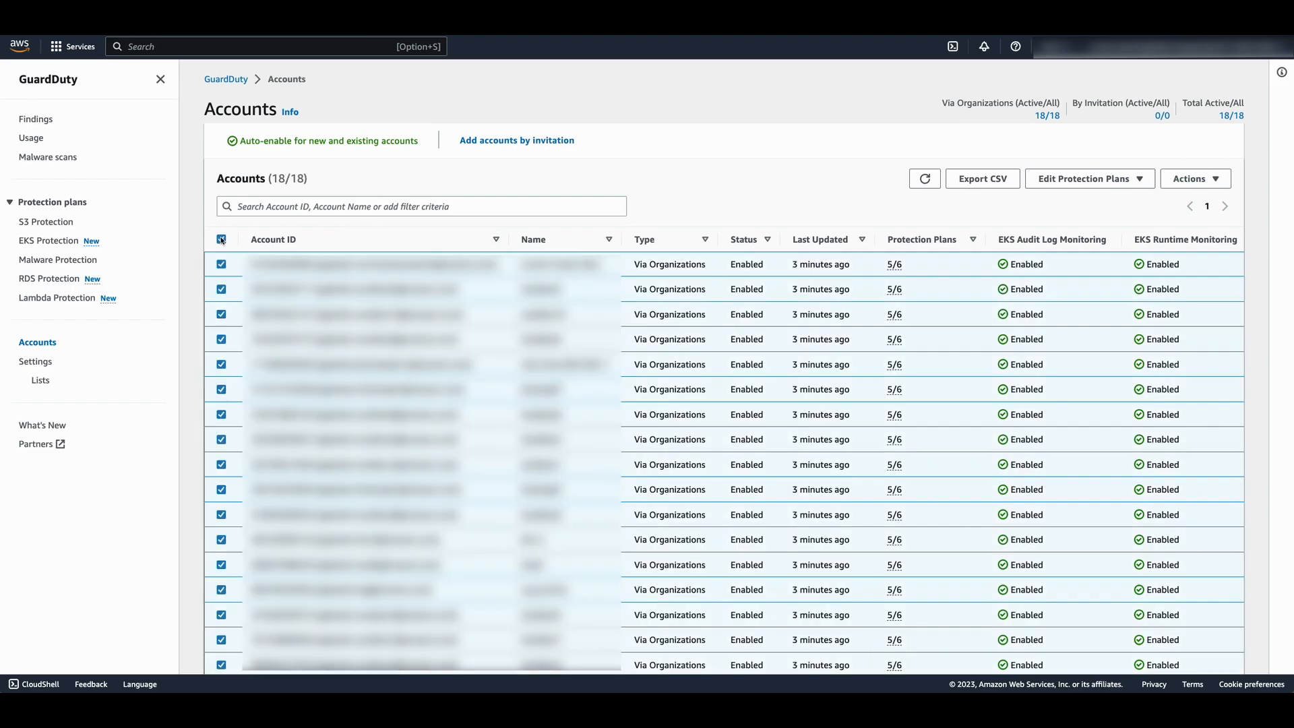
{"action": "left_click", "coordinate": [1089, 178]}
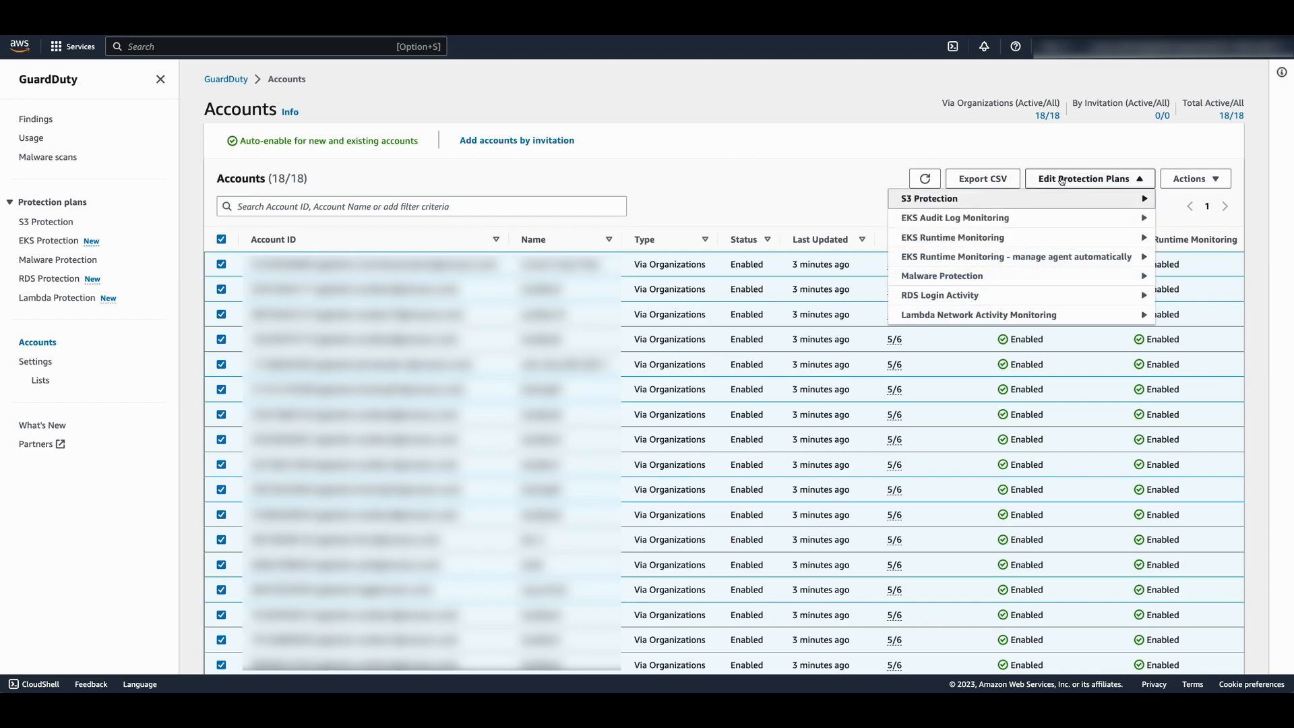
{"action": "mouse_move", "coordinate": [1043, 256]}
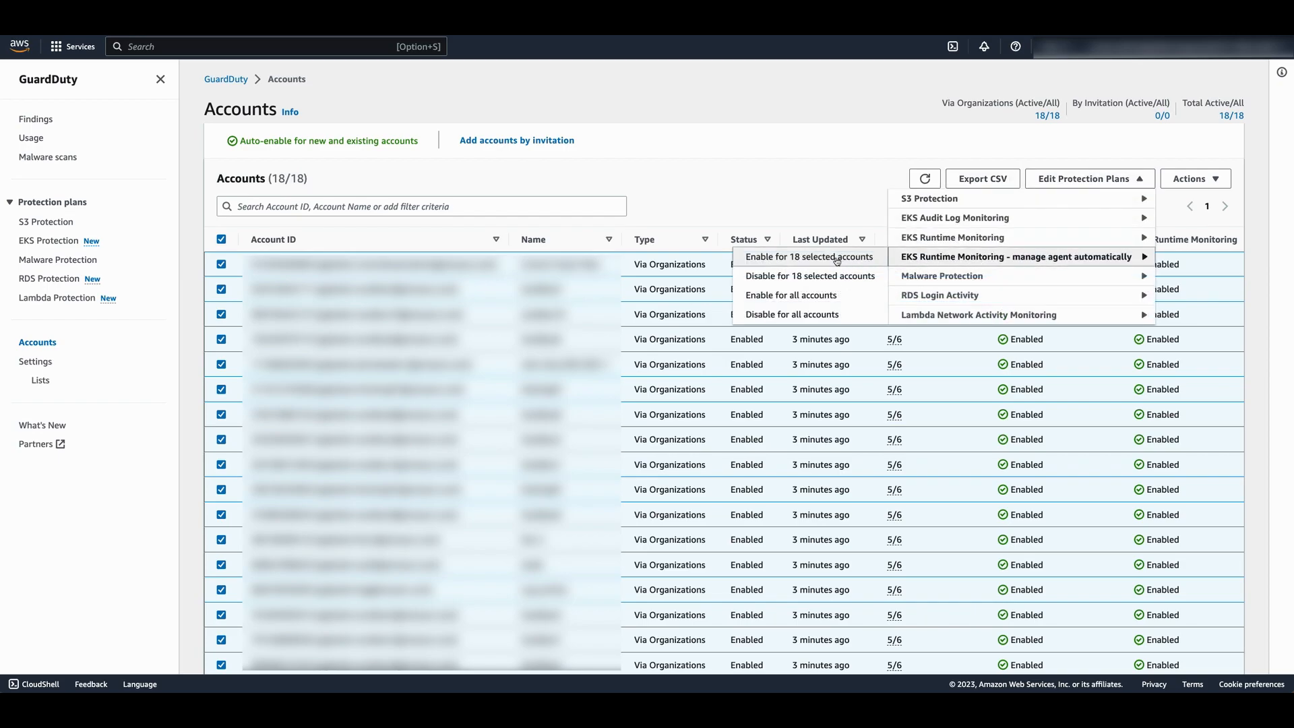
{"action": "left_click", "coordinate": [809, 256]}
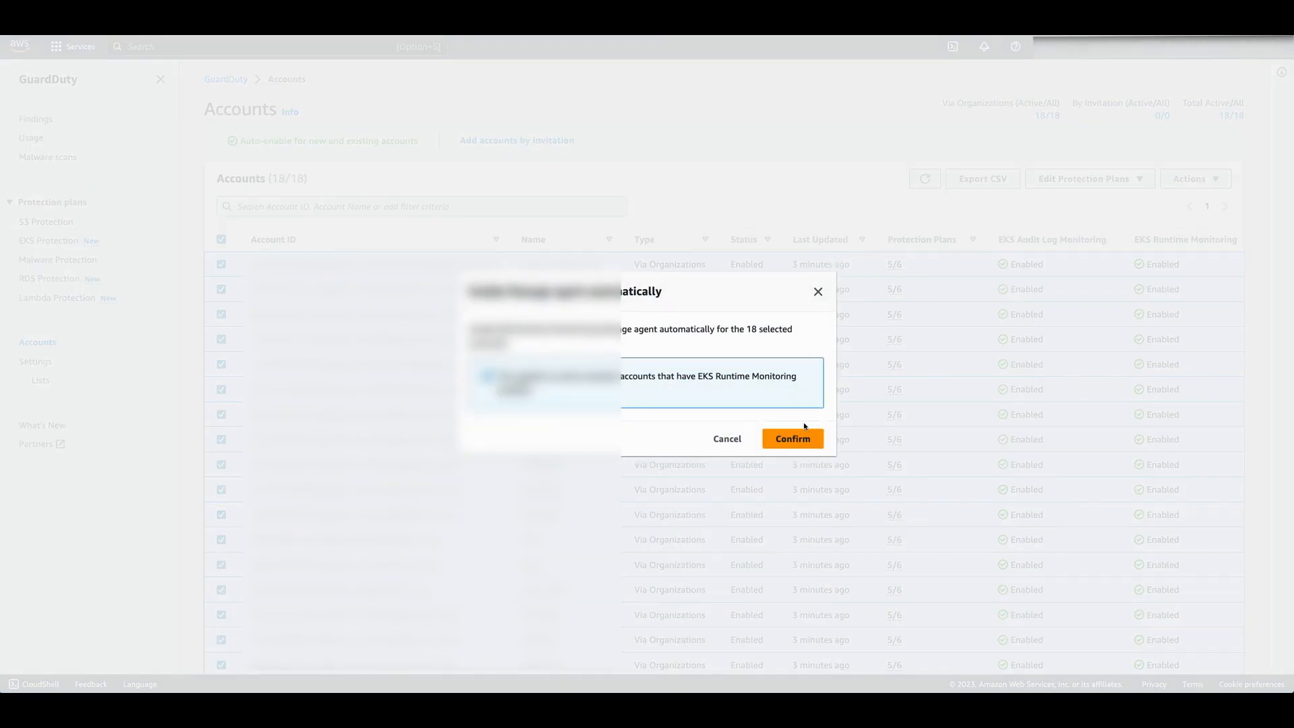
{"action": "left_click", "coordinate": [793, 439]}
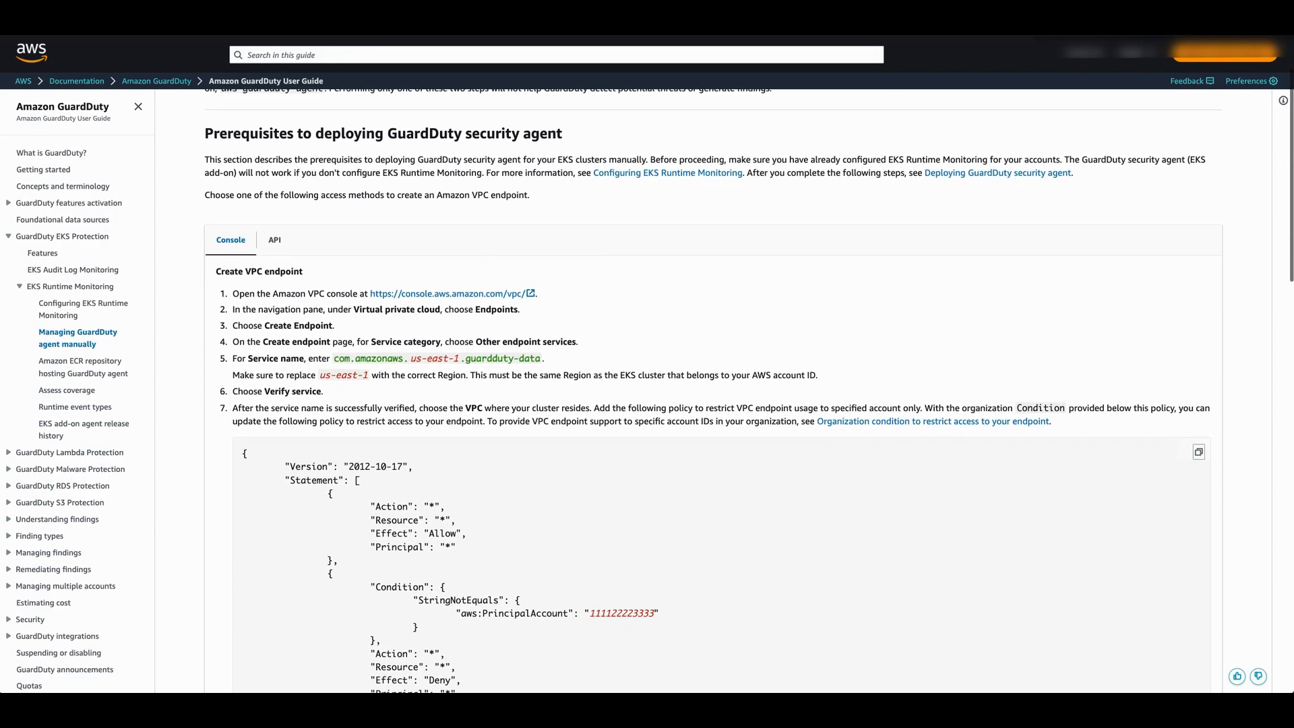
{"action": "double_click", "coordinate": [259, 271]}
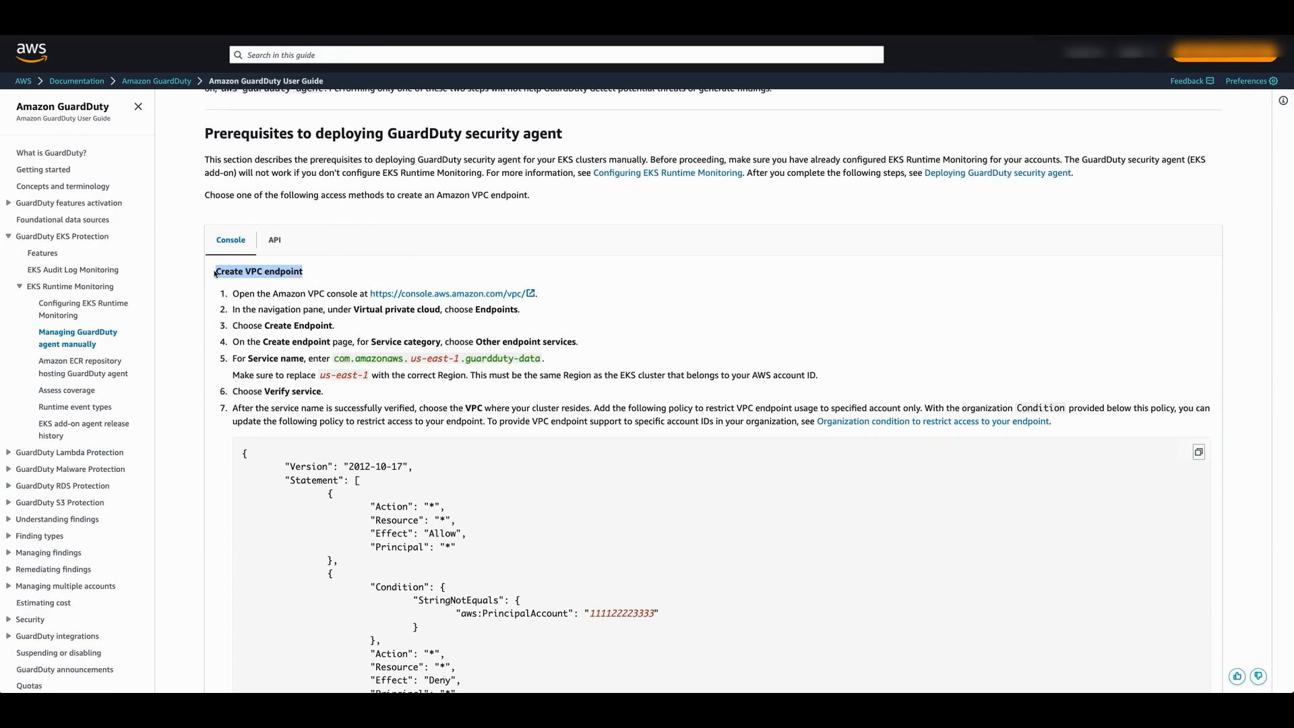
{"action": "scroll", "scroll_direction": "down", "scroll_amount": 3}
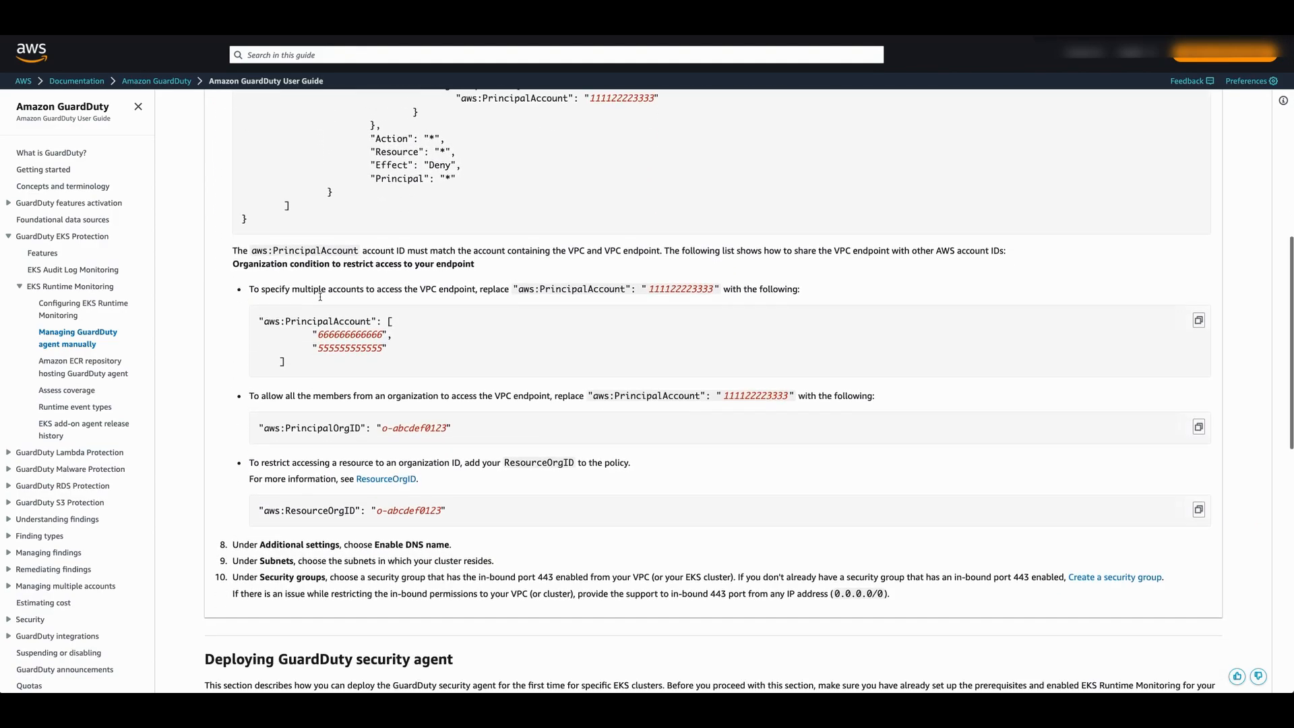
{"action": "scroll", "scroll_direction": "down", "scroll_amount": 3}
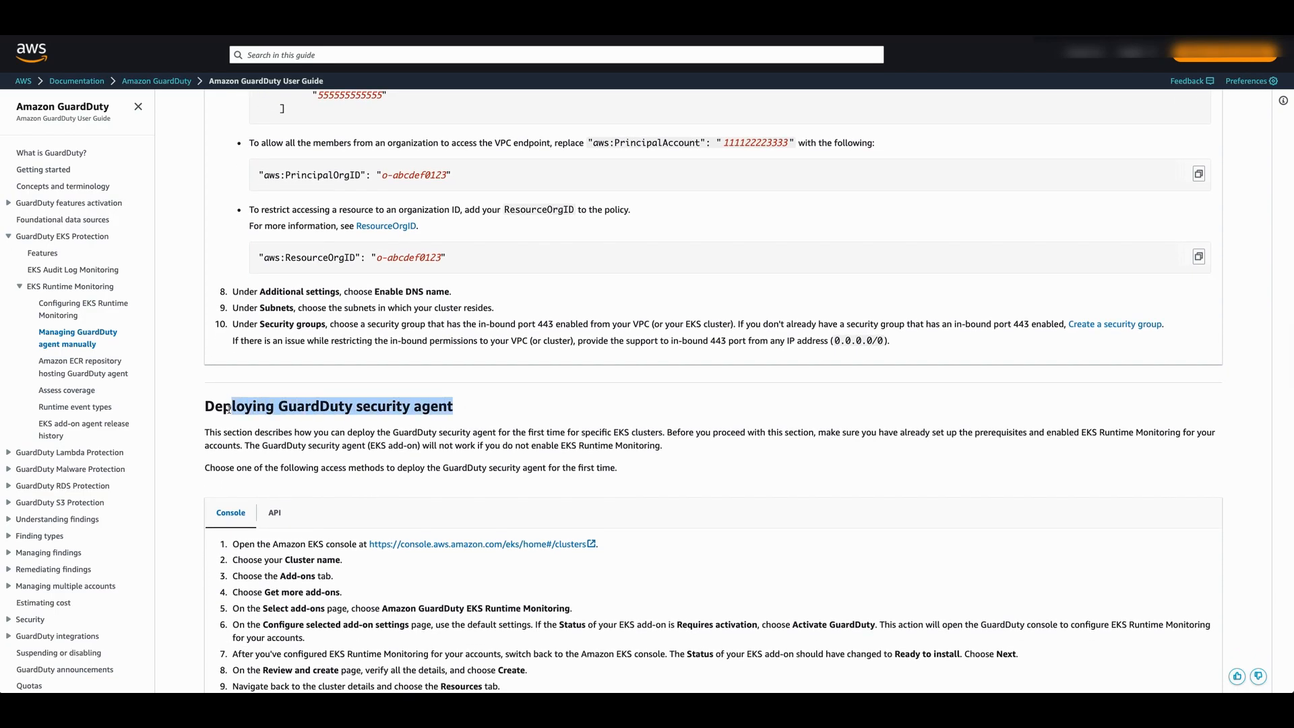
{"action": "scroll", "scroll_direction": "down", "scroll_amount": 3}
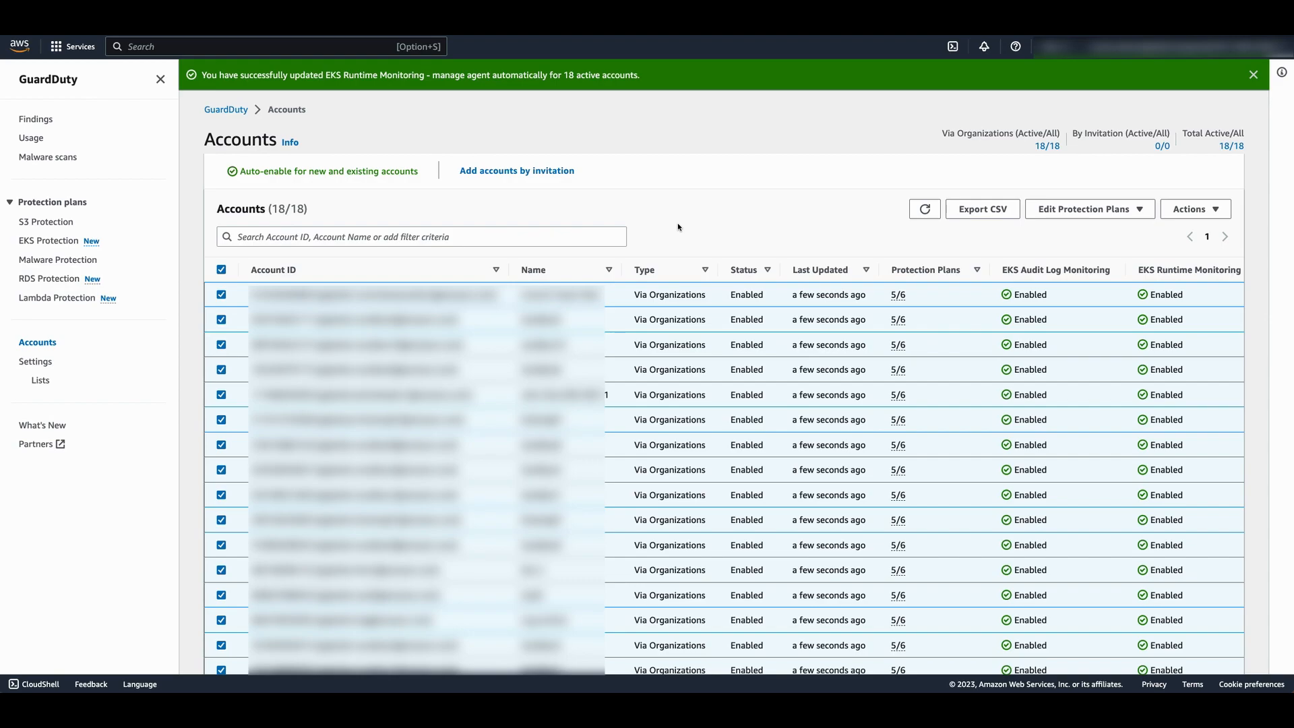
{"action": "mouse_move", "coordinate": [638, 356]}
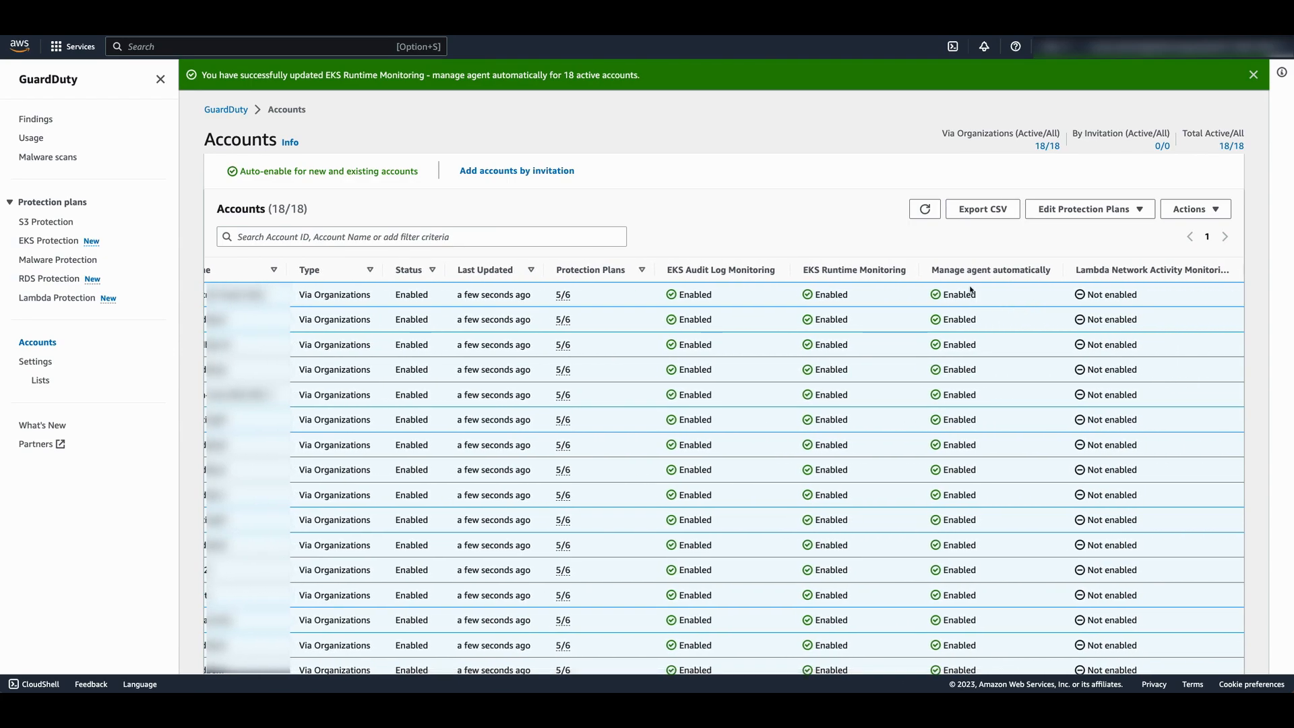
{"action": "mouse_move", "coordinate": [934, 394]}
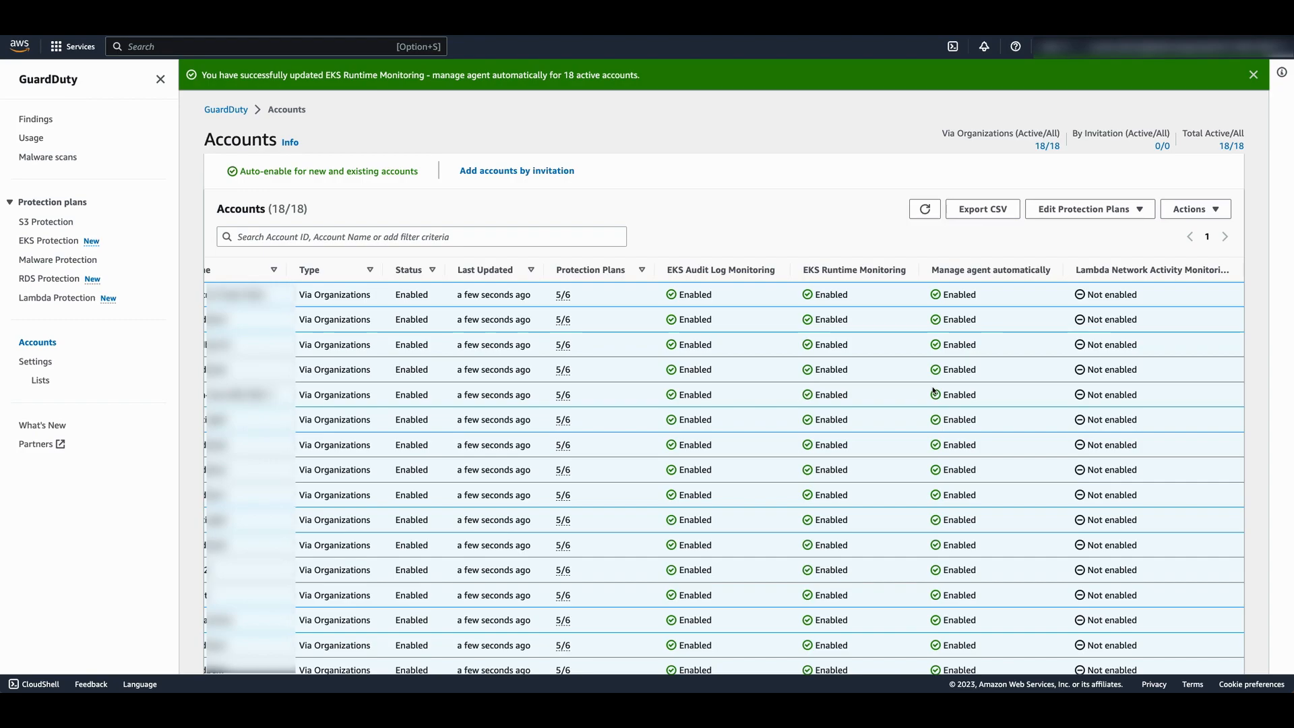
{"action": "left_click", "coordinate": [221, 269]}
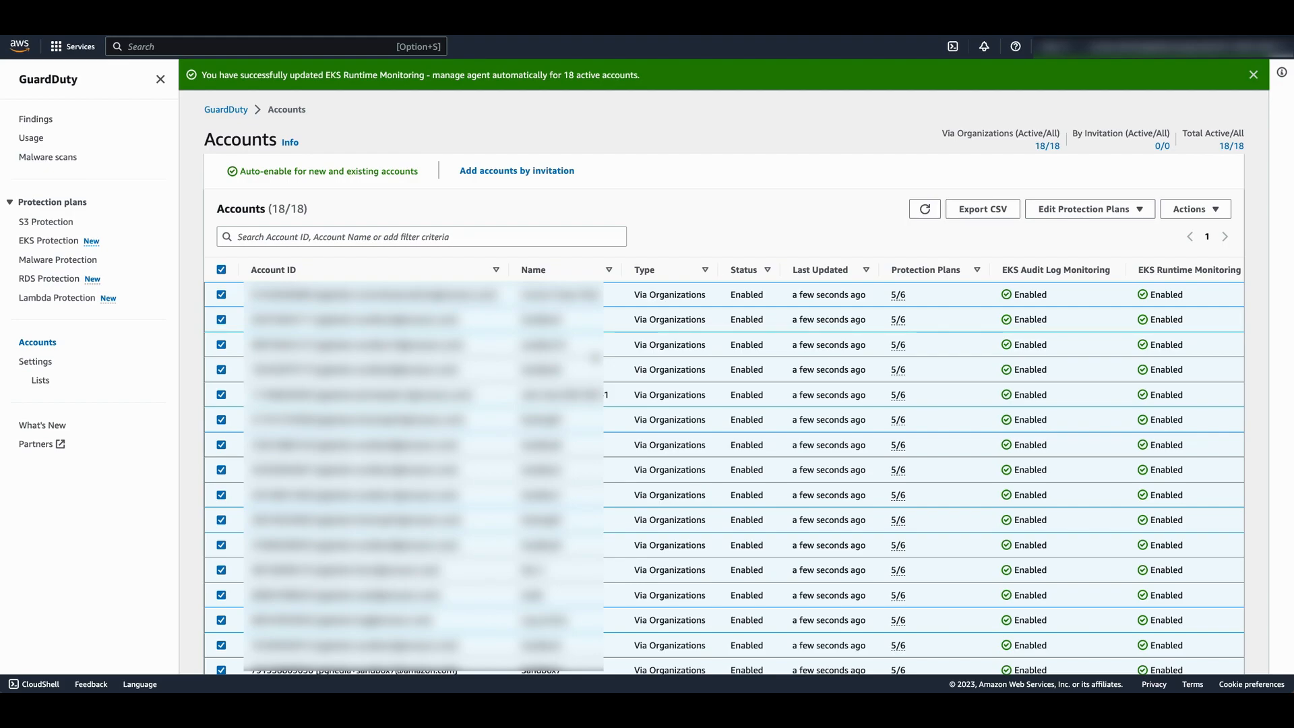
{"action": "mouse_move", "coordinate": [86, 268]}
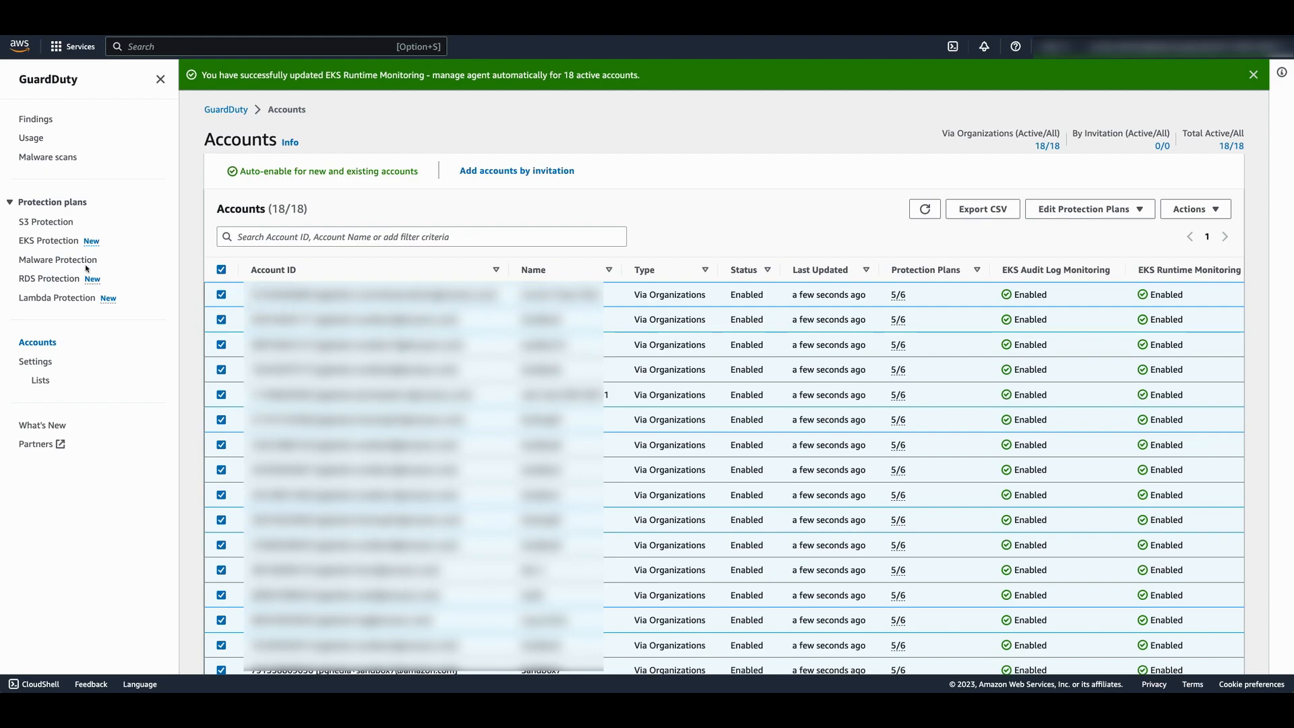
Review EKS clusters runtime coverage: 3 of 4 healthy, sock-shop-cluster failing VPC endpoint creation
{"action": "left_click", "coordinate": [49, 240]}
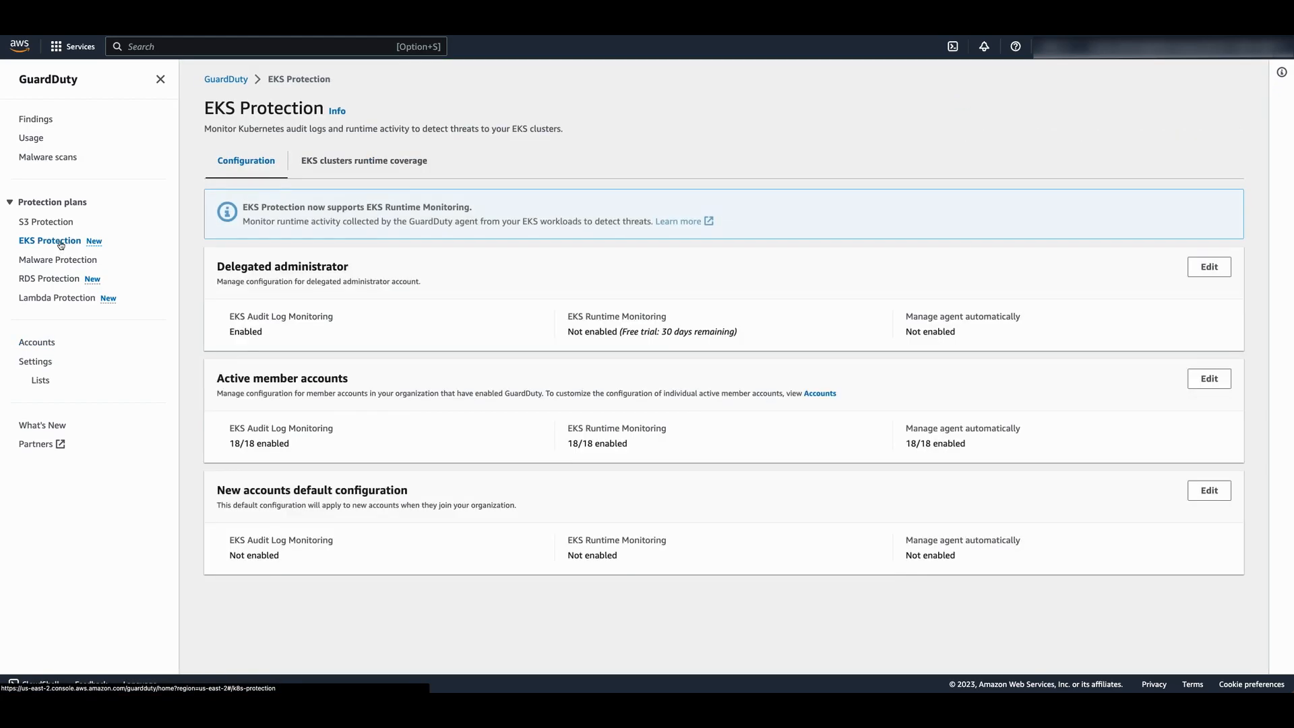
{"action": "mouse_move", "coordinate": [240, 230]}
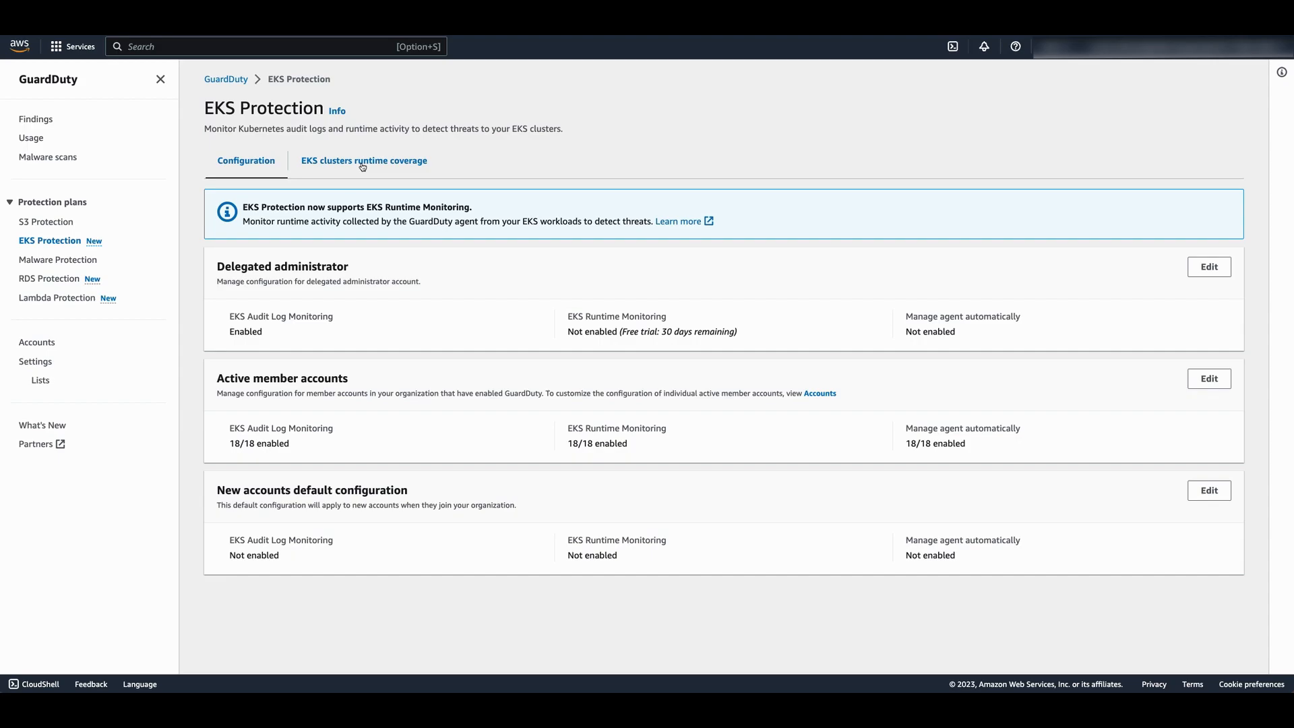
{"action": "left_click", "coordinate": [364, 160]}
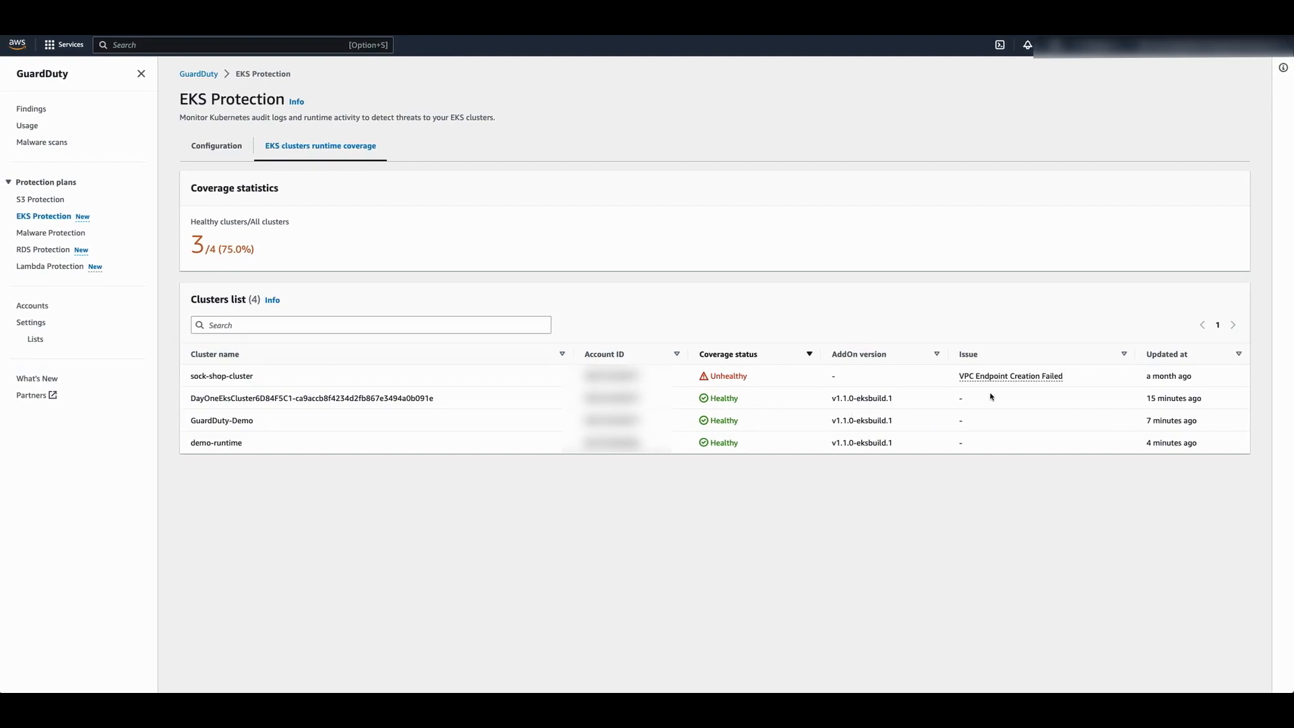
{"action": "mouse_move", "coordinate": [1021, 341]}
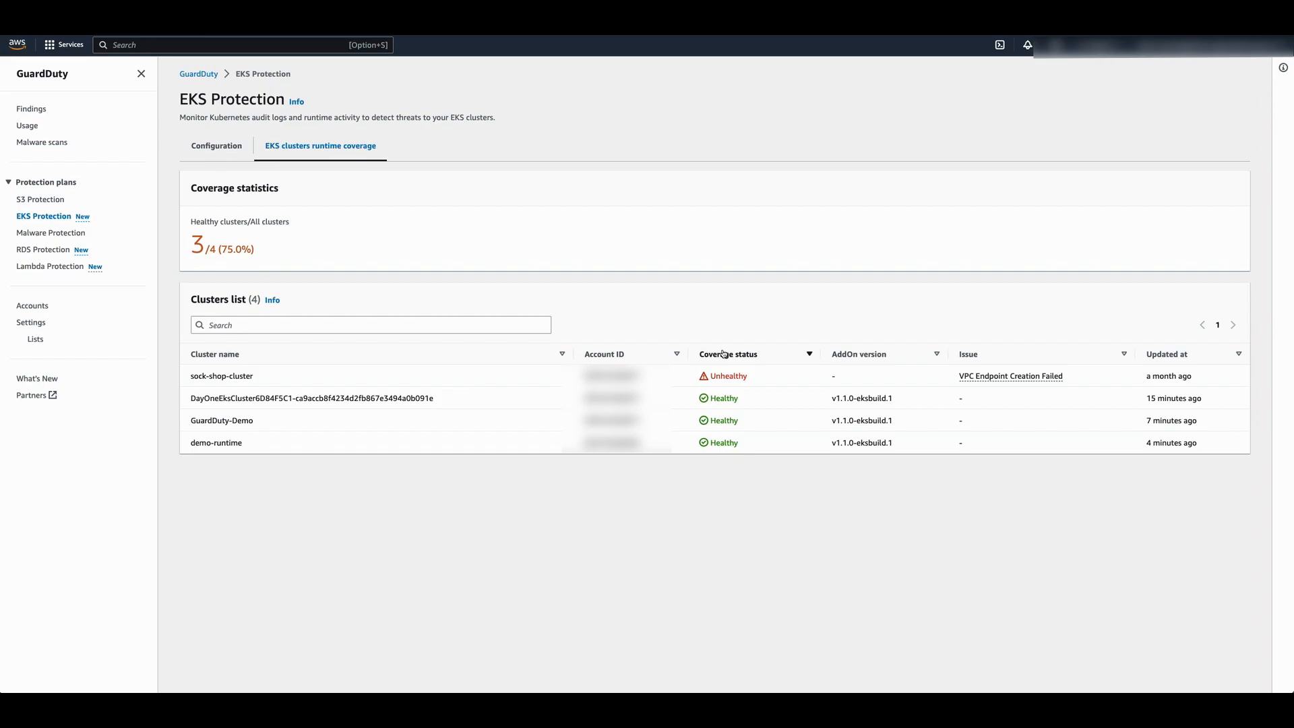
{"action": "mouse_move", "coordinate": [324, 450]}
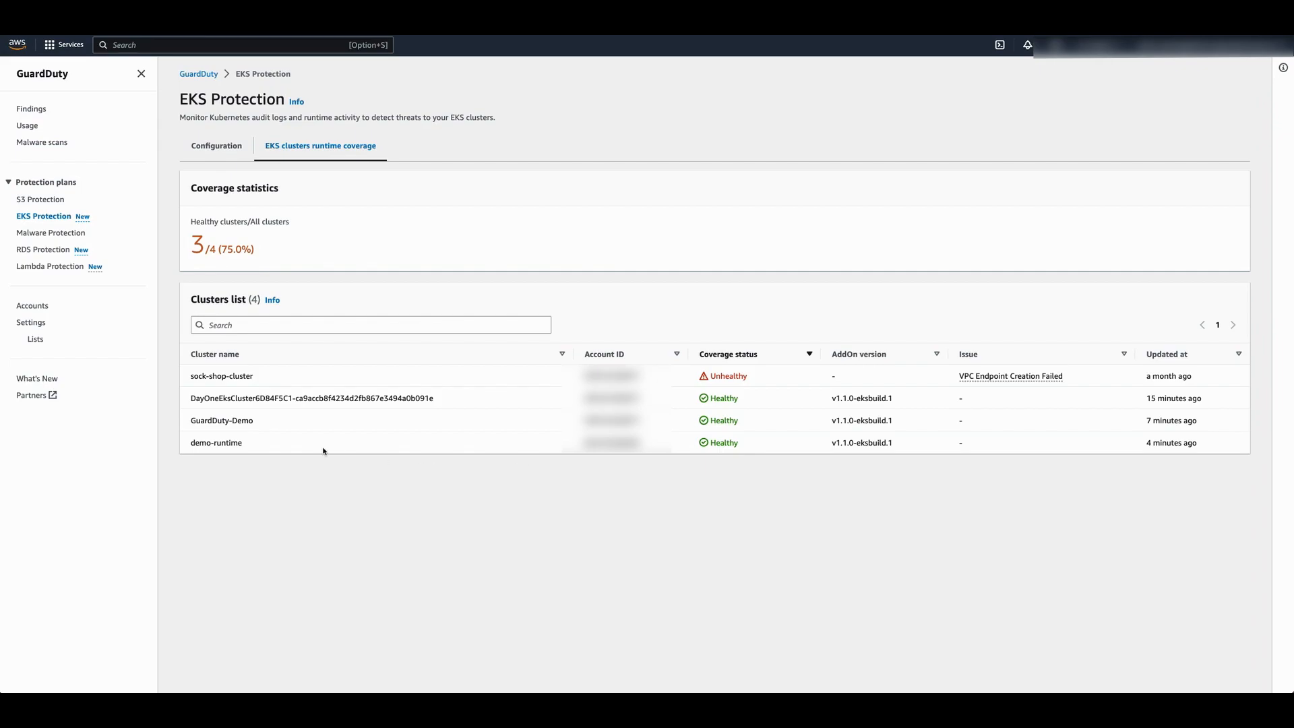
{"action": "mouse_move", "coordinate": [30, 108]}
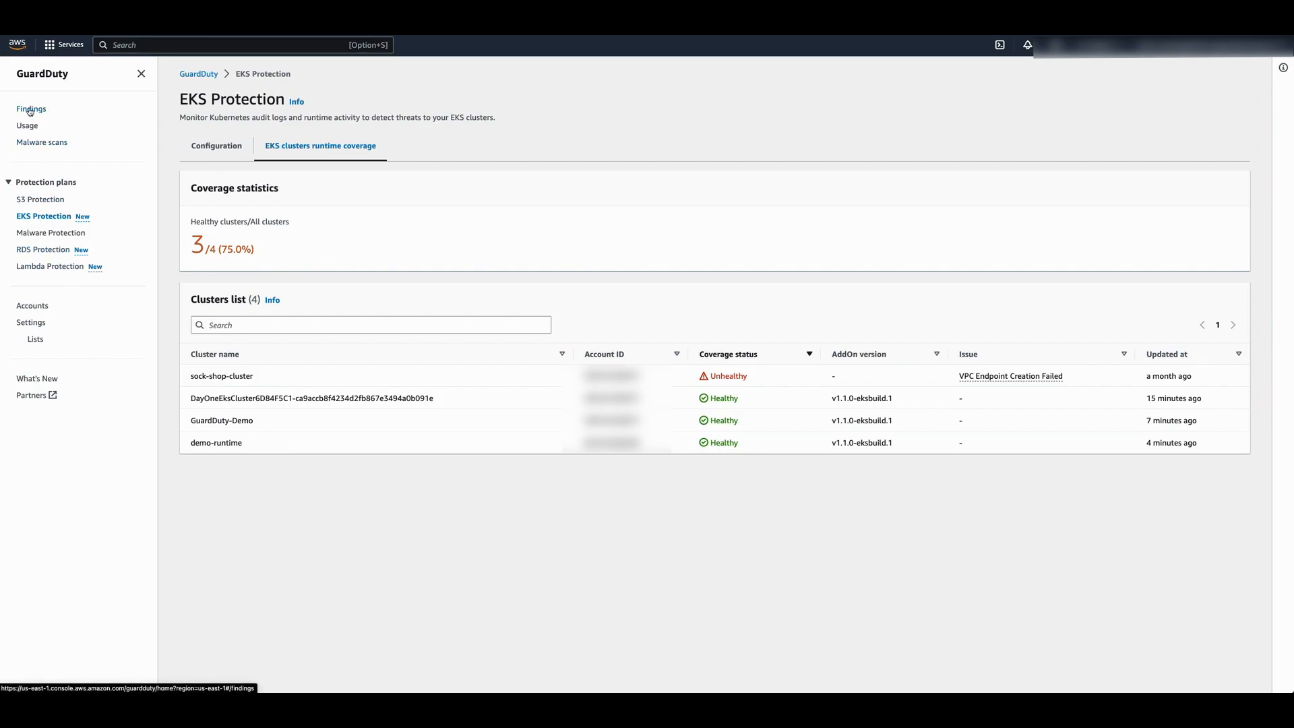
Filter the GuardDuty findings list to the EKSCluster resource type
{"action": "left_click", "coordinate": [30, 108]}
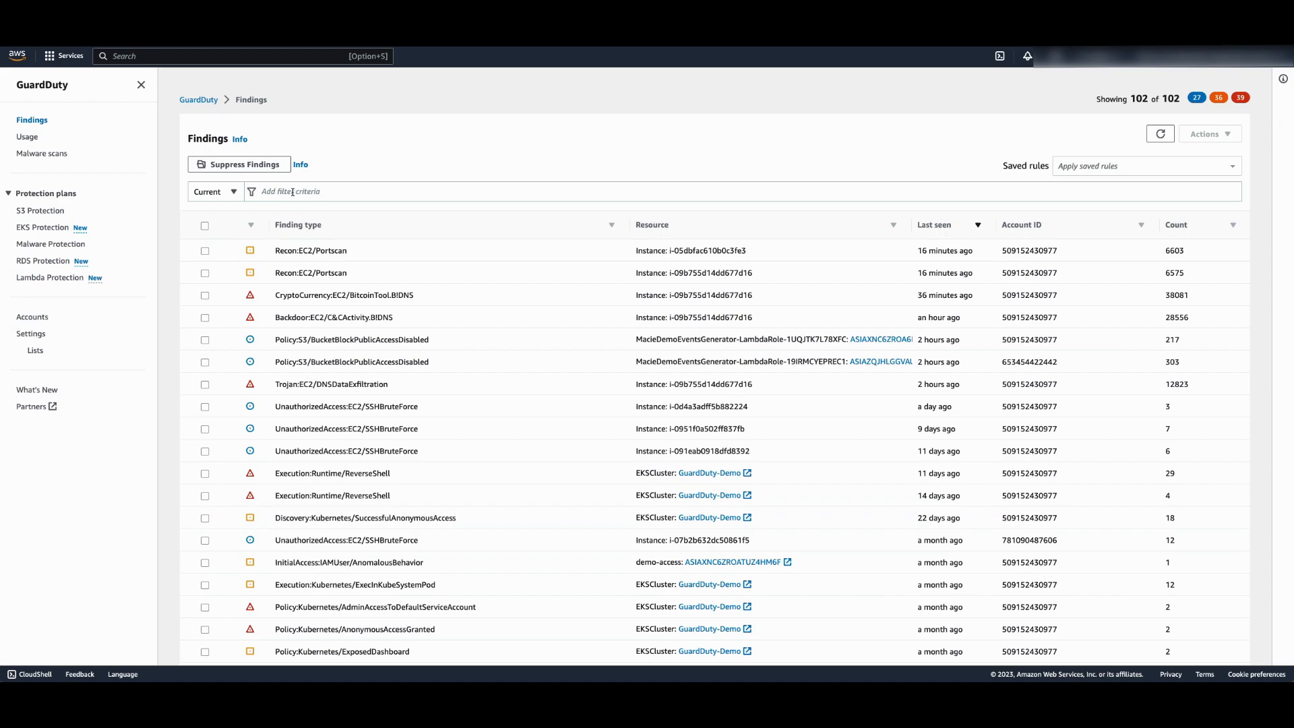
{"action": "type", "text": "res"}
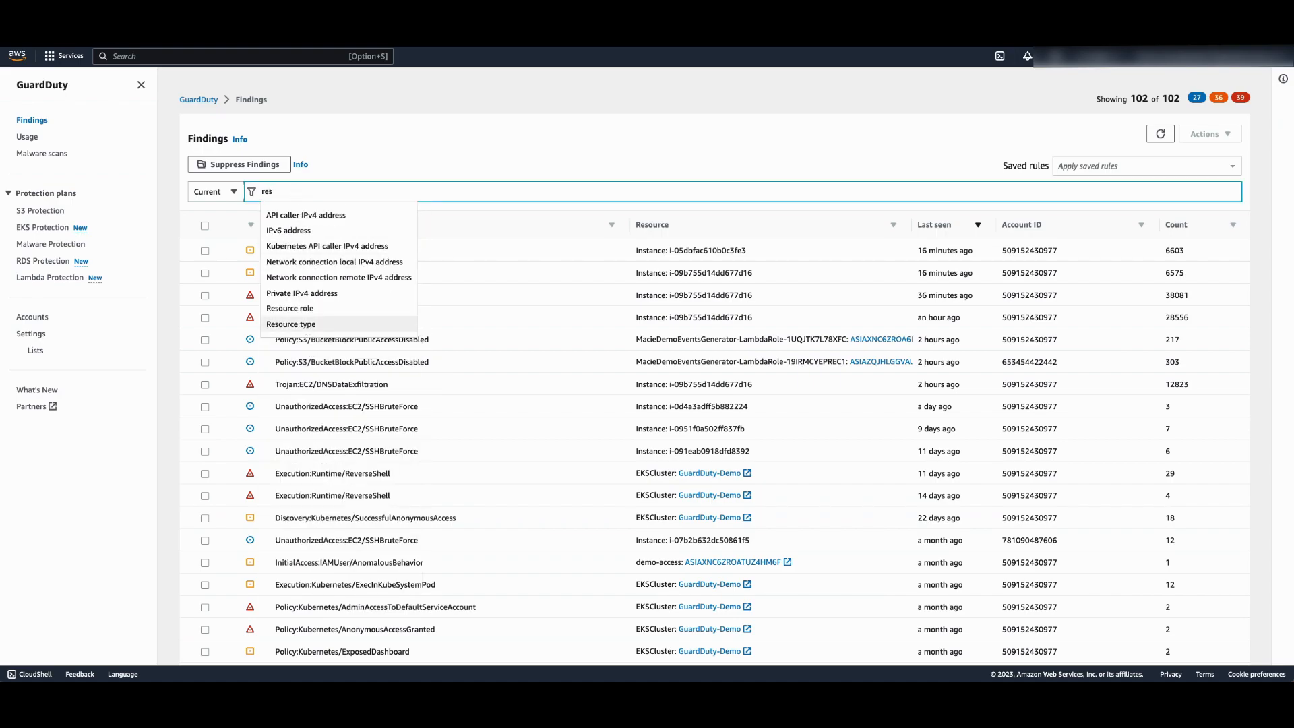
{"action": "left_click", "coordinate": [291, 324]}
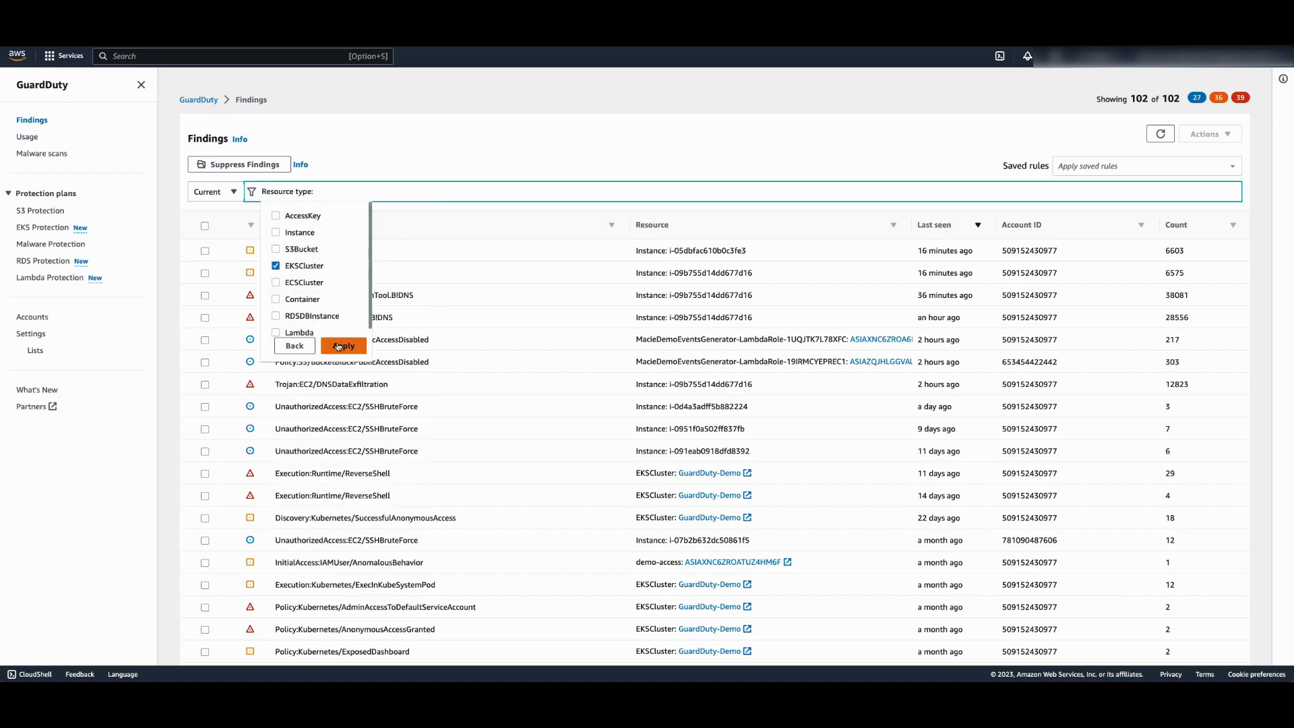
{"action": "left_click", "coordinate": [343, 345]}
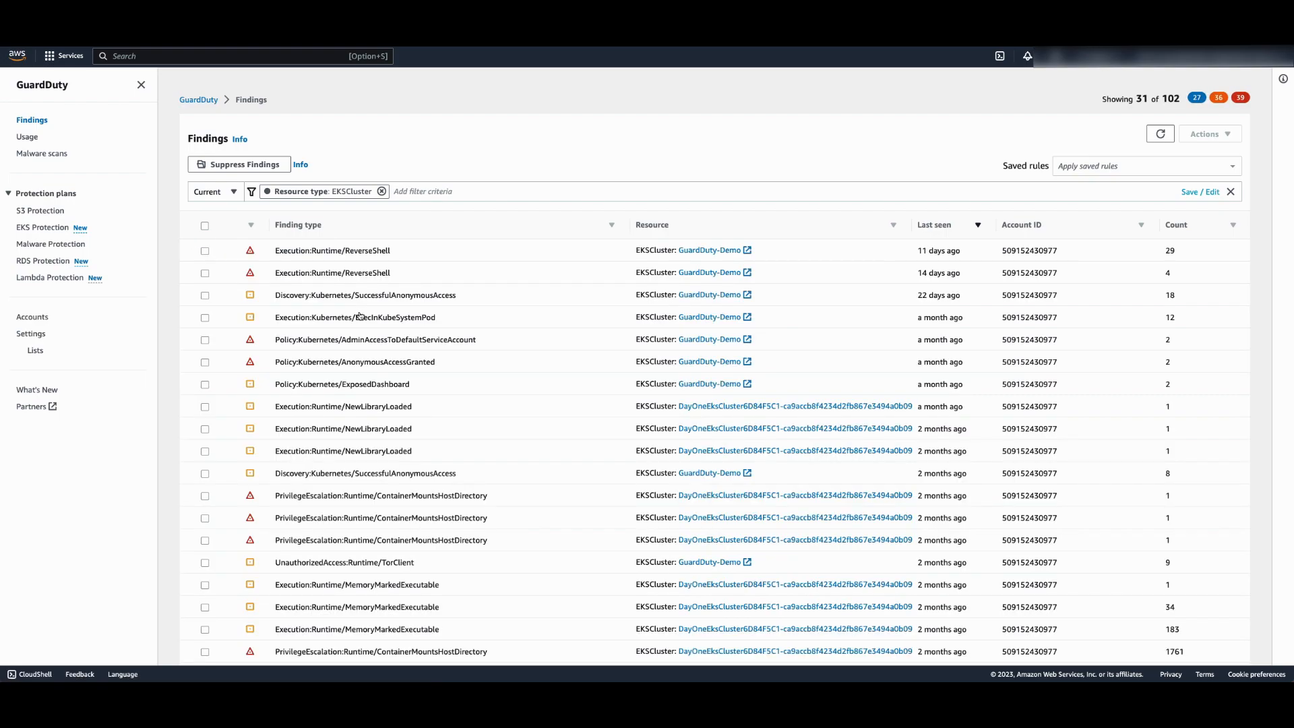
{"action": "mouse_move", "coordinate": [509, 265]}
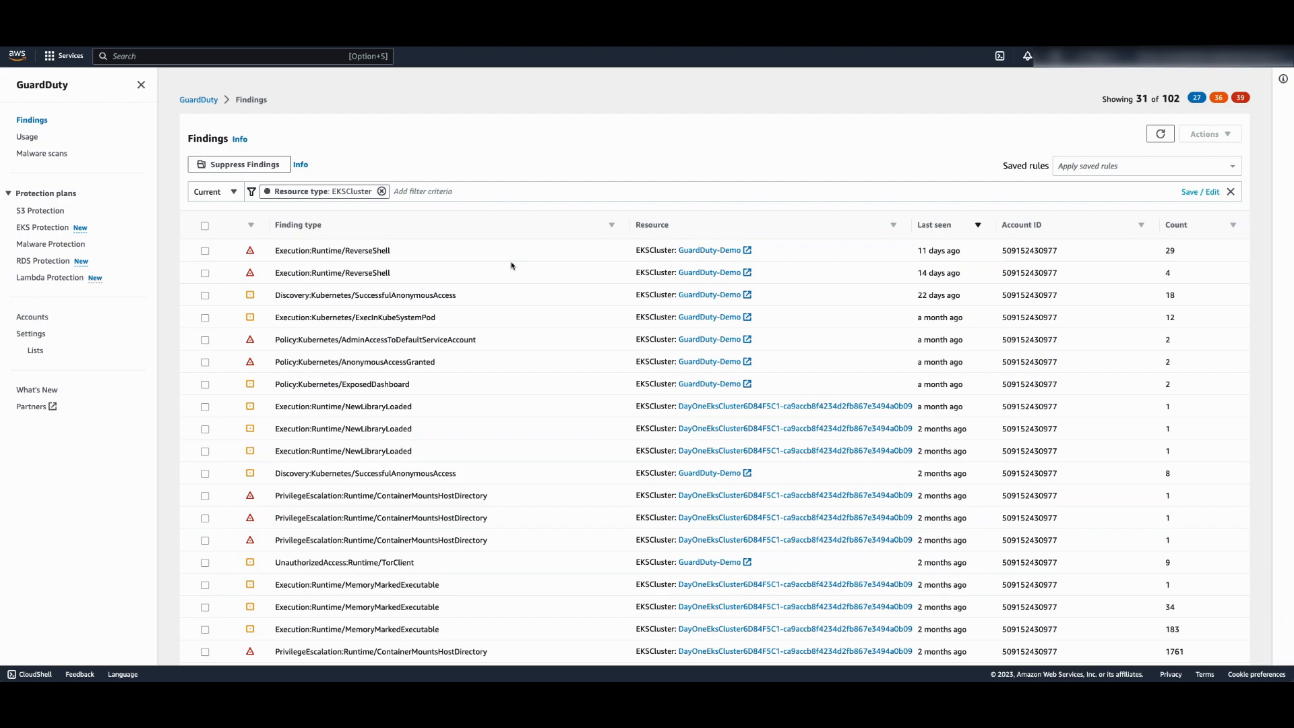
{"action": "mouse_move", "coordinate": [445, 353]}
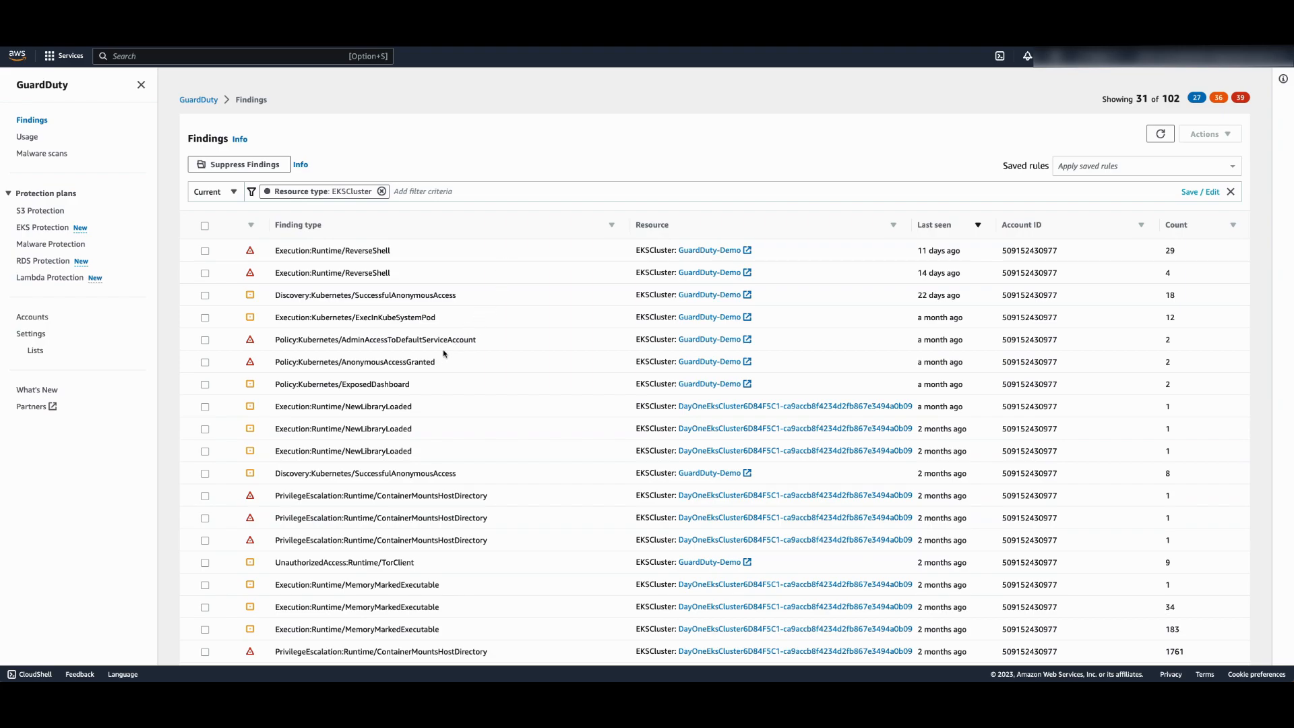
Review the AnonymousAccessGranted finding's Action API call and Actor IP and location sections
{"action": "left_click", "coordinate": [355, 362]}
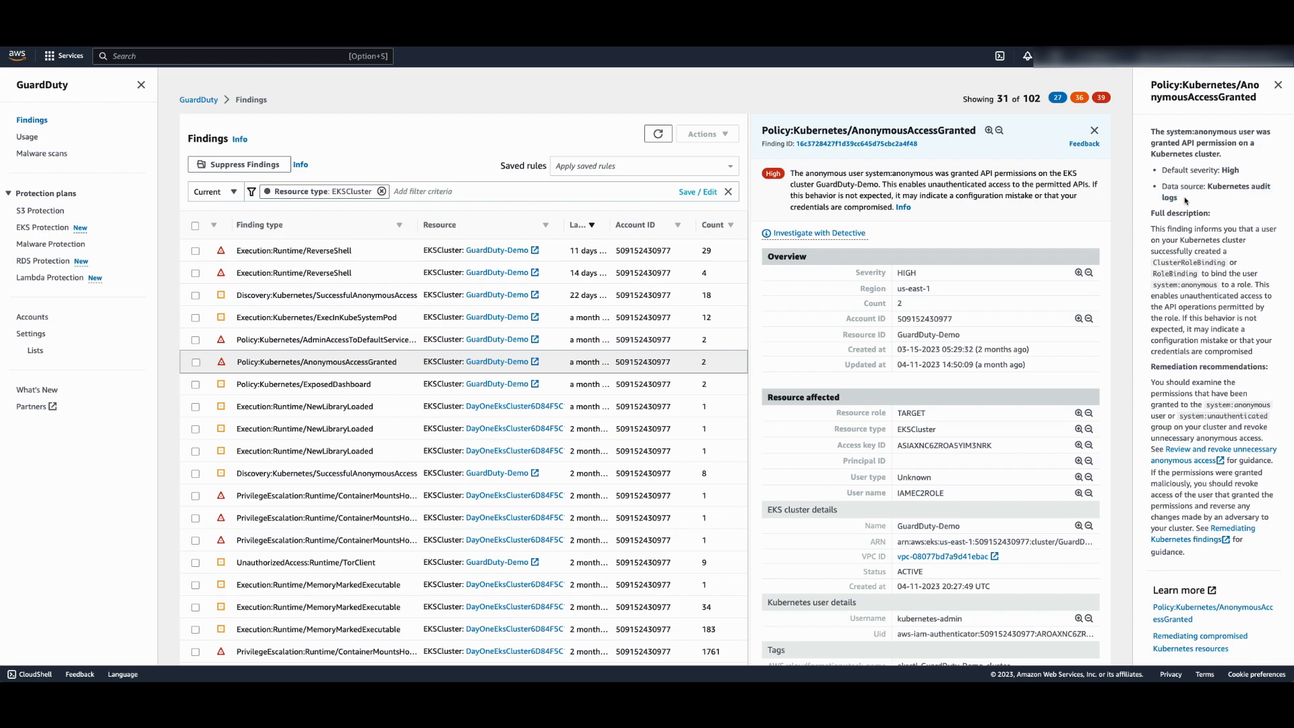
{"action": "mouse_move", "coordinate": [1017, 275]}
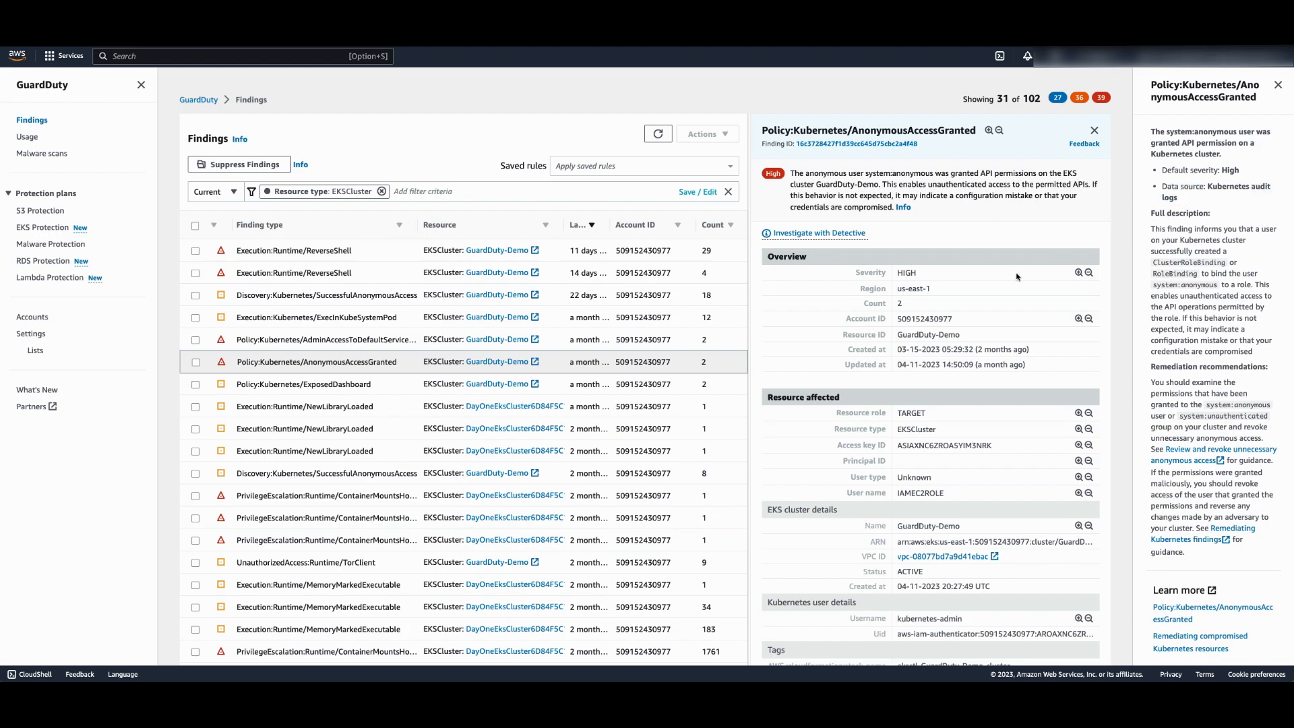
{"action": "mouse_move", "coordinate": [1027, 254]}
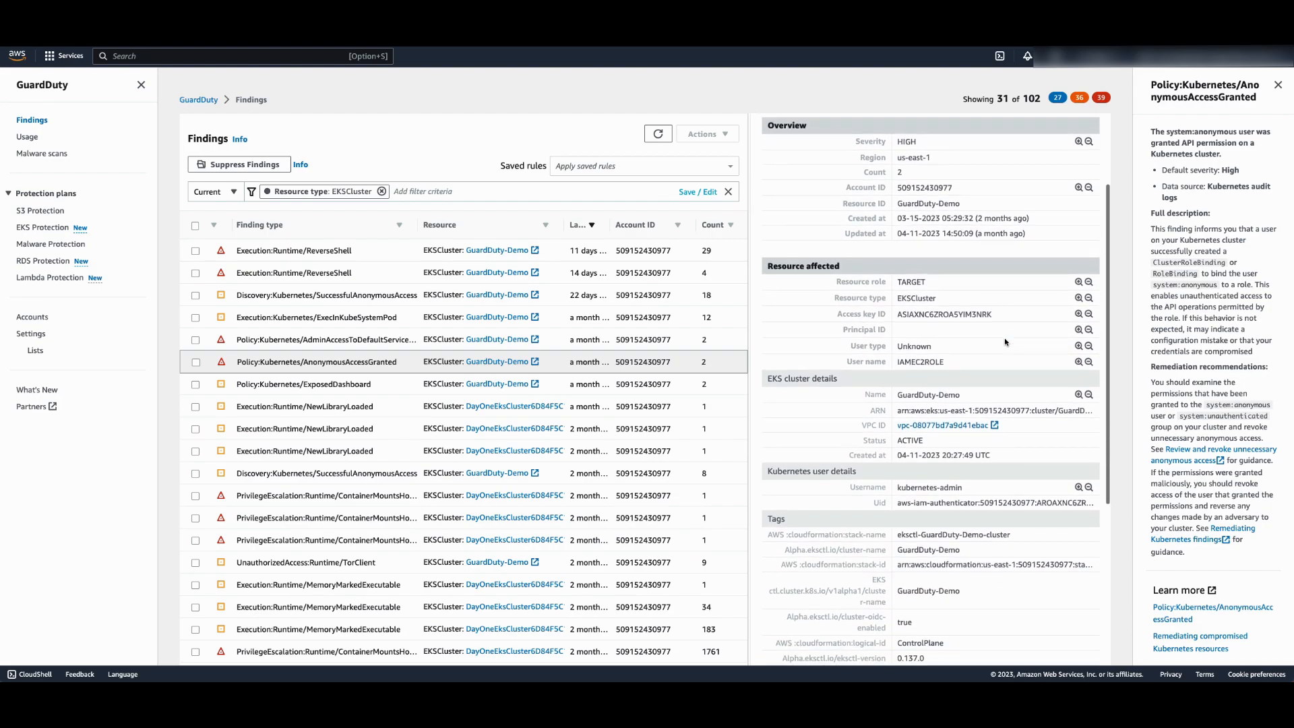
{"action": "scroll", "scroll_direction": "down", "scroll_amount": 3}
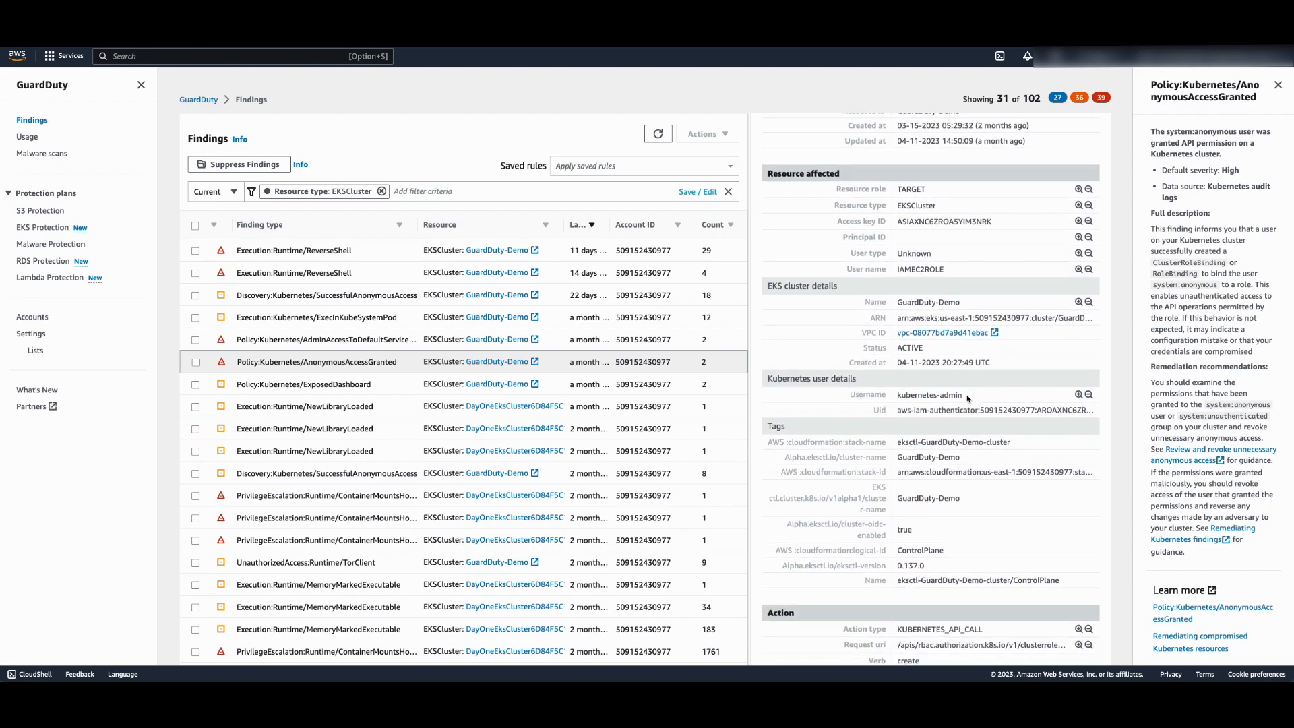
{"action": "mouse_move", "coordinate": [900, 378]}
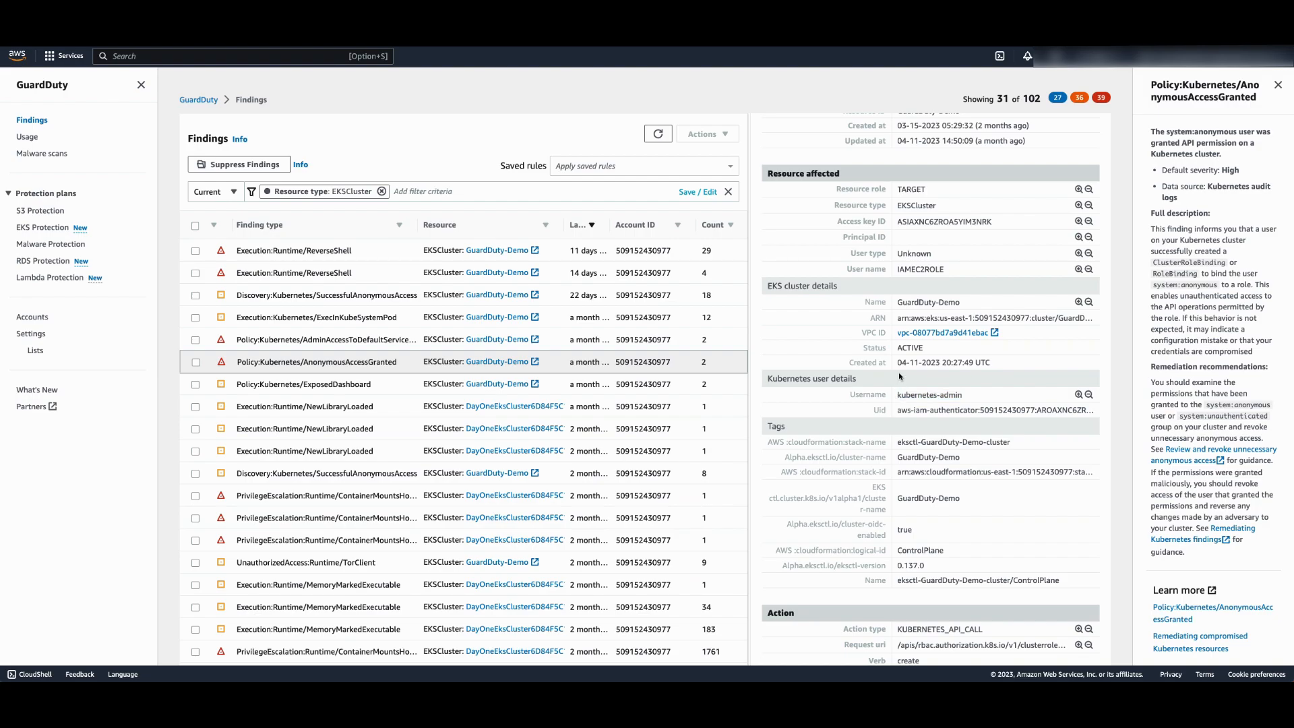
{"action": "mouse_move", "coordinate": [897, 410]}
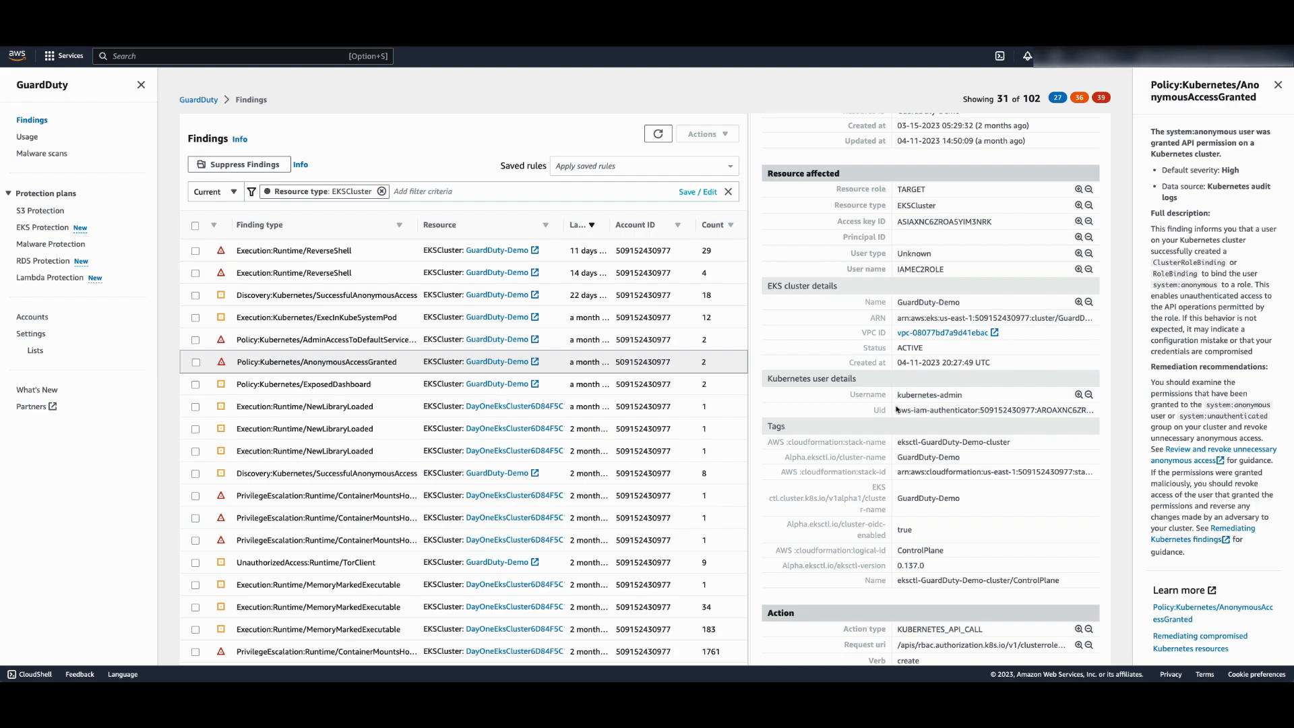
{"action": "scroll", "scroll_direction": "down", "scroll_amount": 3}
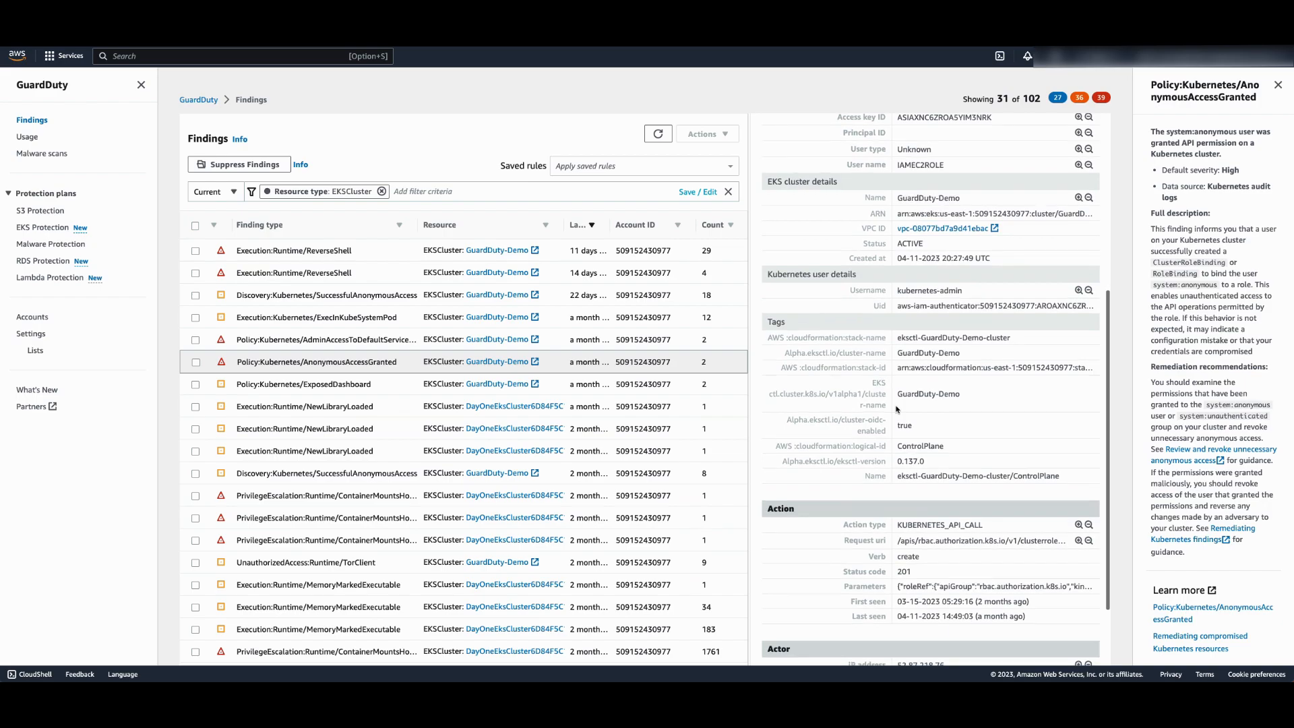
{"action": "mouse_move", "coordinate": [855, 290]}
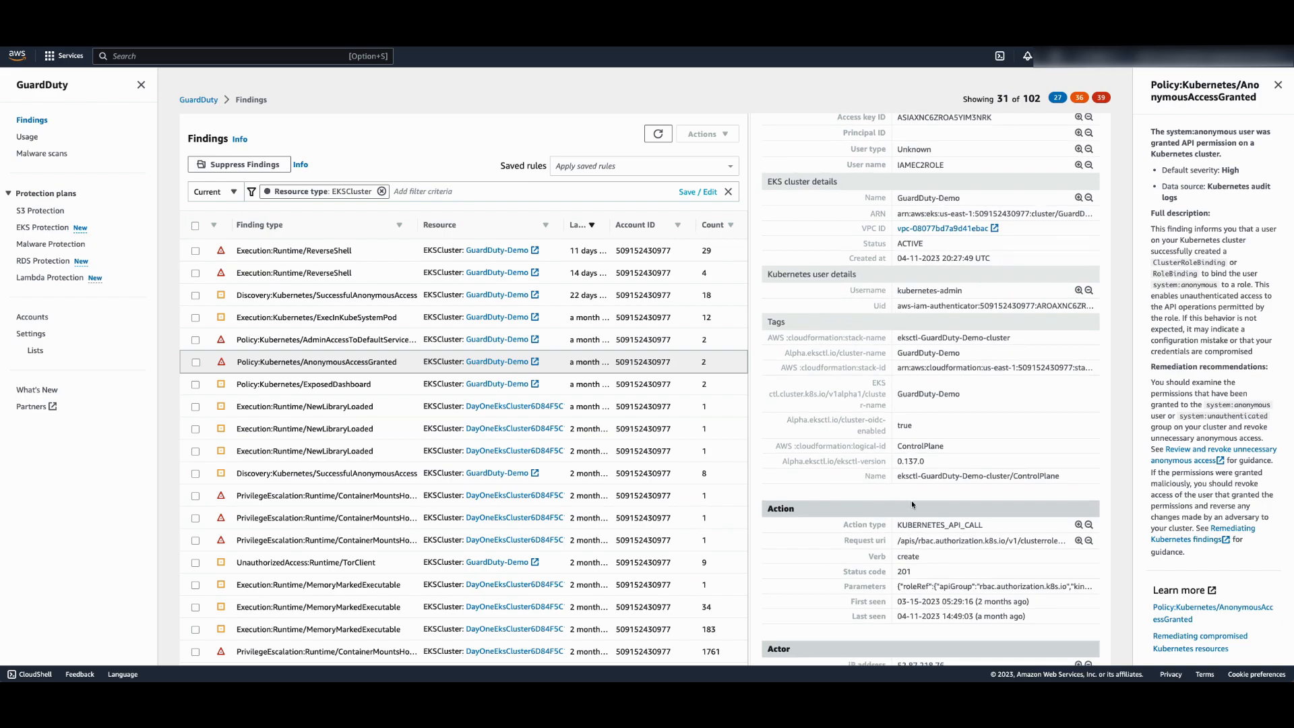
{"action": "scroll", "scroll_direction": "down", "scroll_amount": 3}
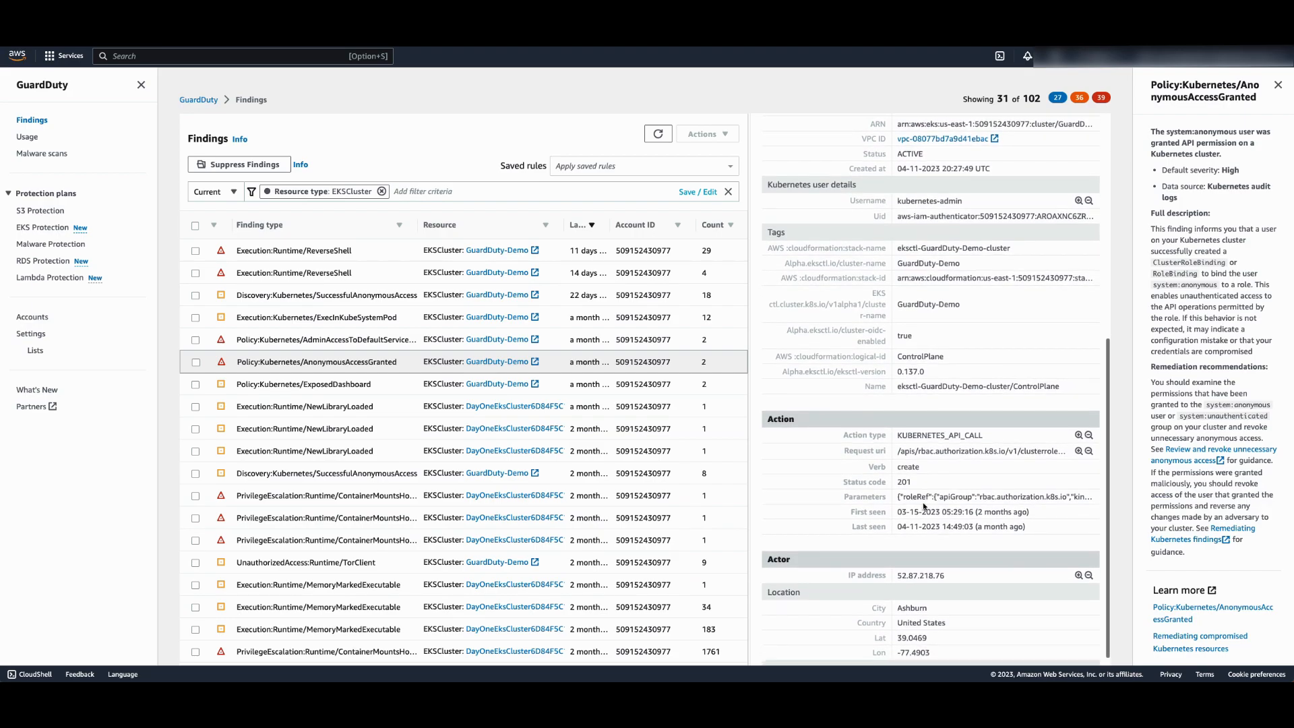
{"action": "mouse_move", "coordinate": [930, 496]}
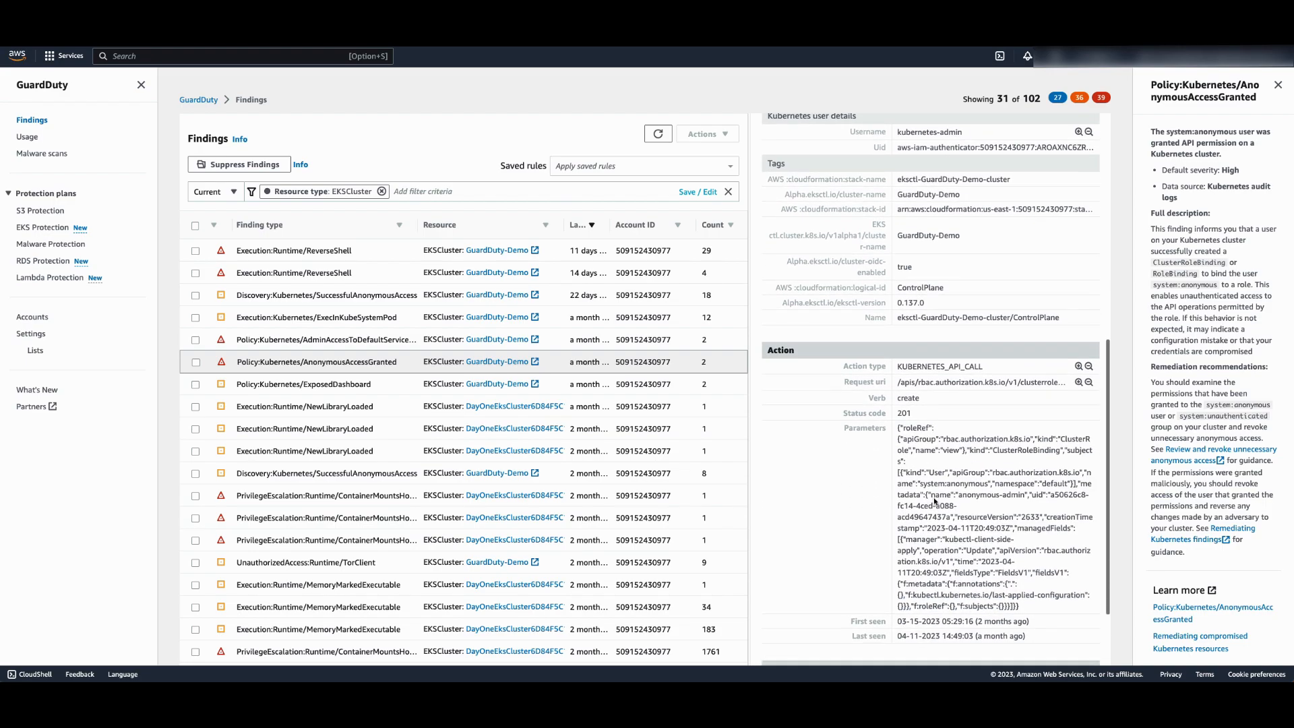
{"action": "scroll", "scroll_direction": "down", "scroll_amount": 3}
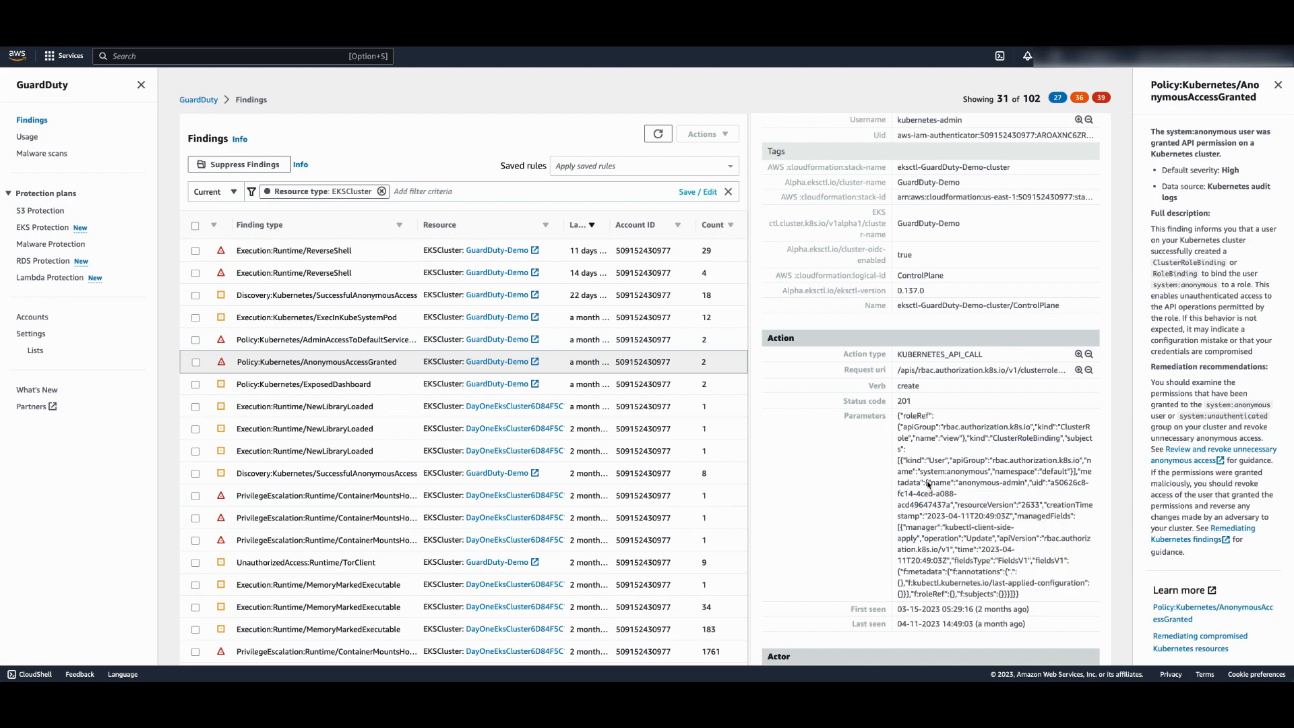
{"action": "double_click", "coordinate": [996, 481]}
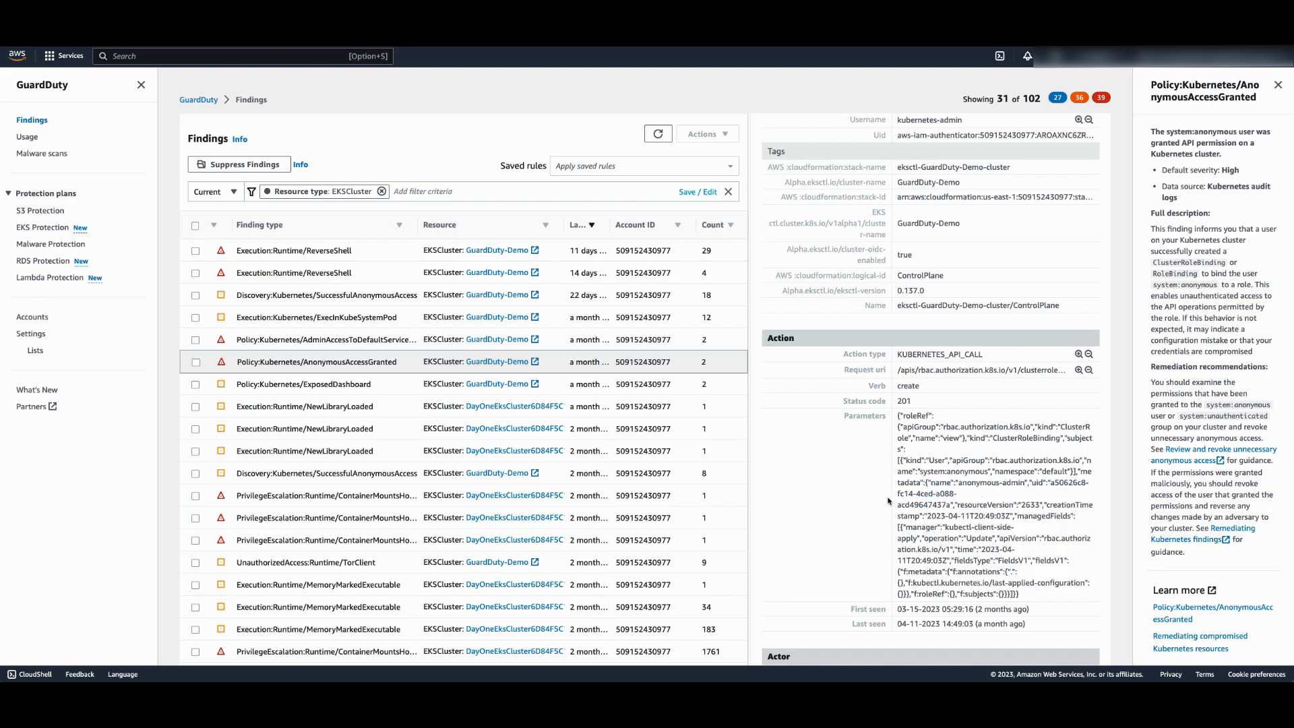
{"action": "scroll", "scroll_direction": "down", "scroll_amount": 3}
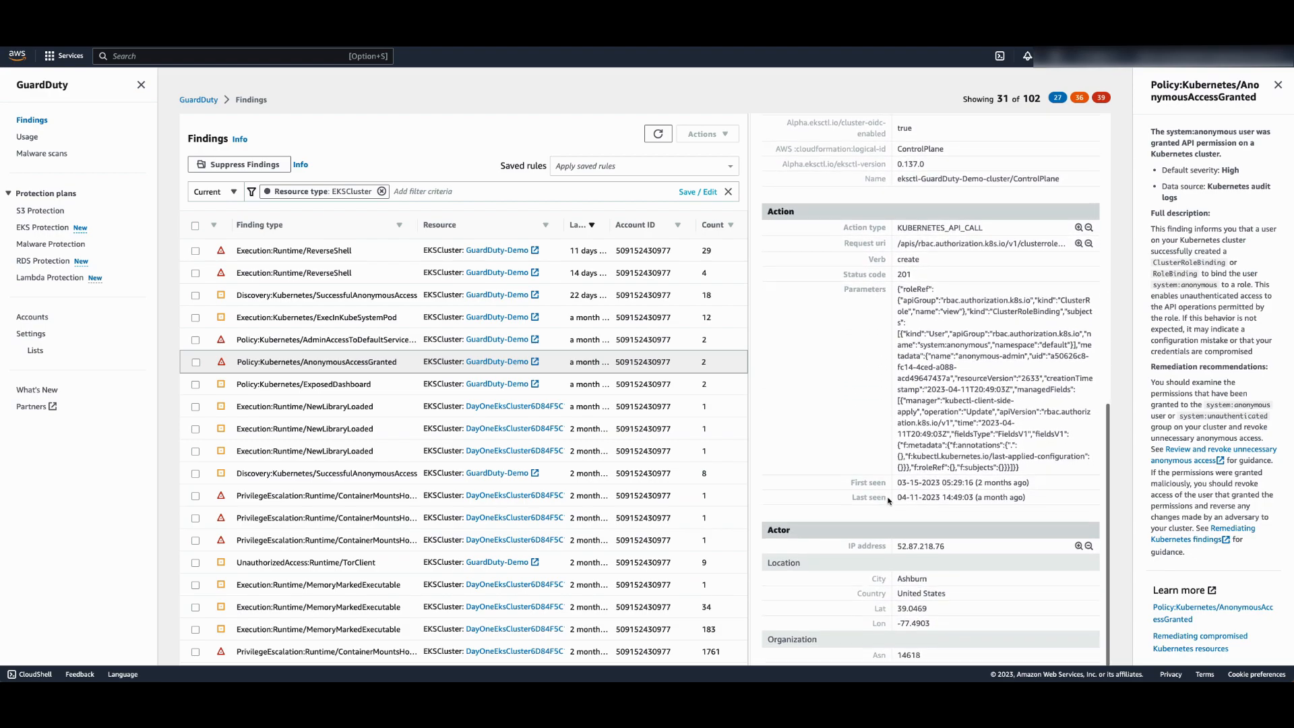
{"action": "scroll", "scroll_direction": "down", "scroll_amount": 3}
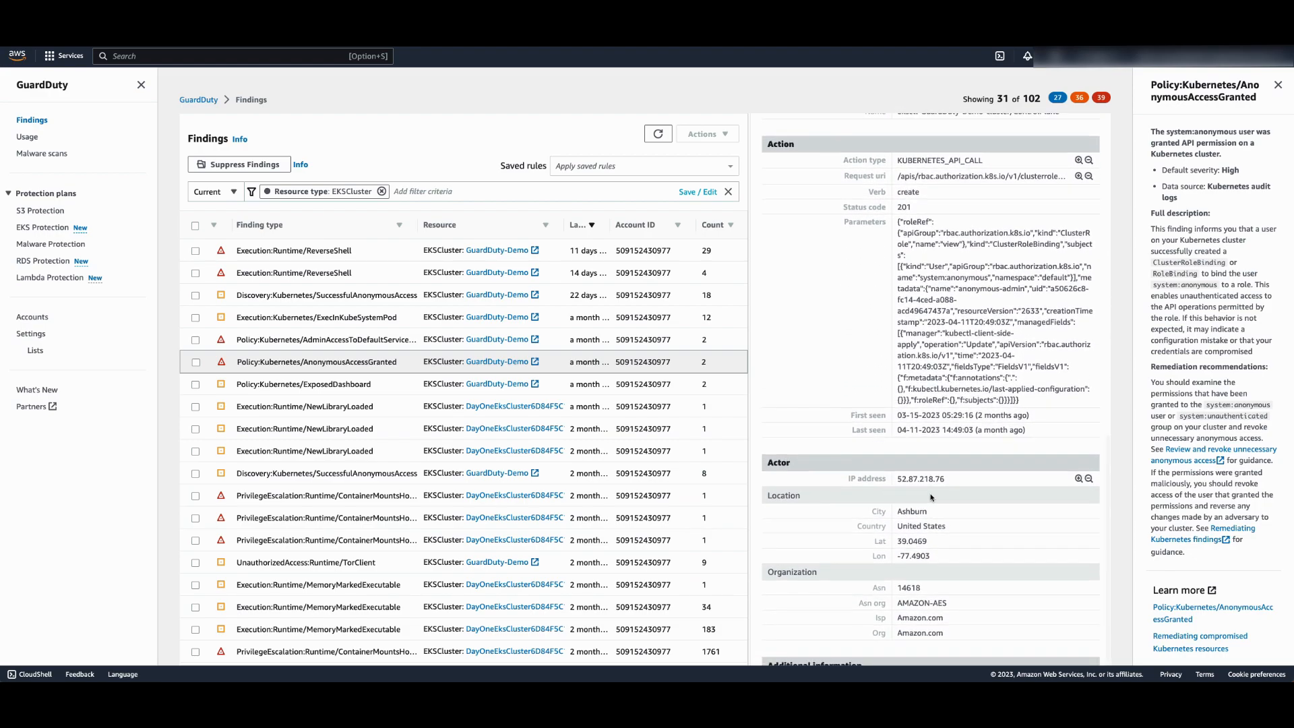
{"action": "mouse_move", "coordinate": [940, 492]}
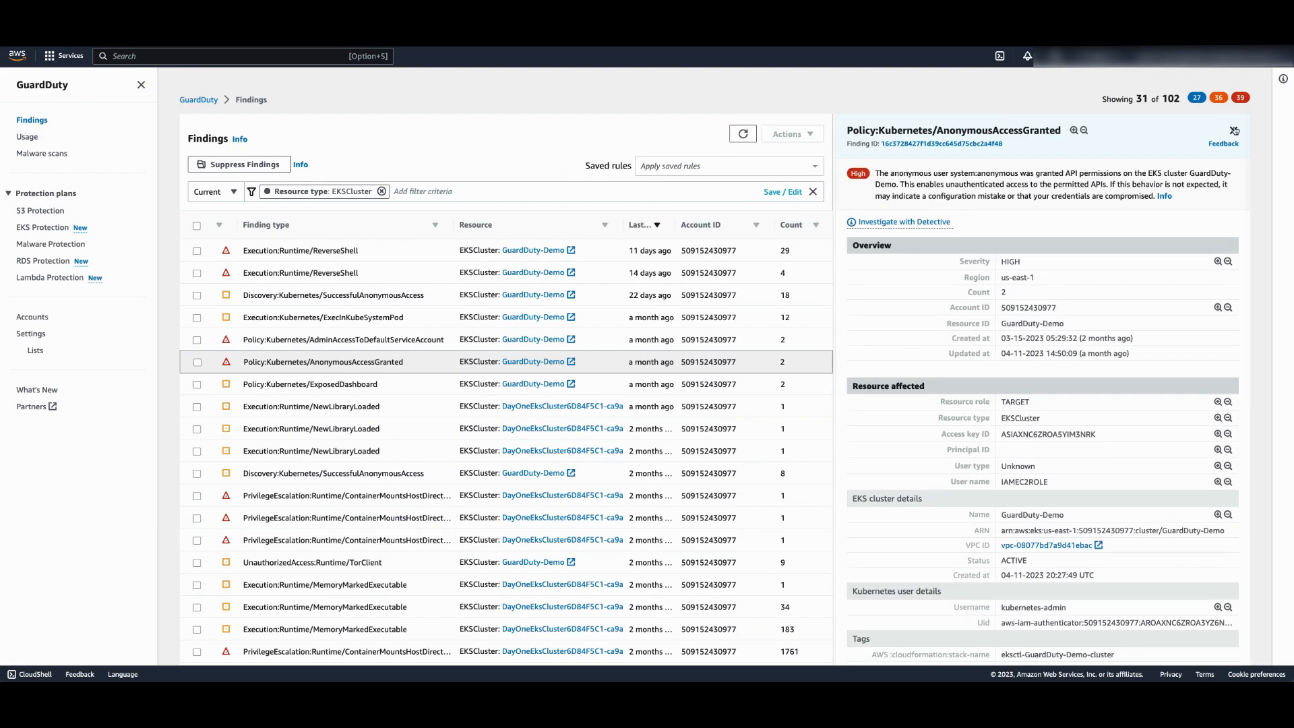
Show the second Execution:Runtime/NewLibraryLoaded finding's details with its finding-type explanation
{"action": "left_click", "coordinate": [1233, 131]}
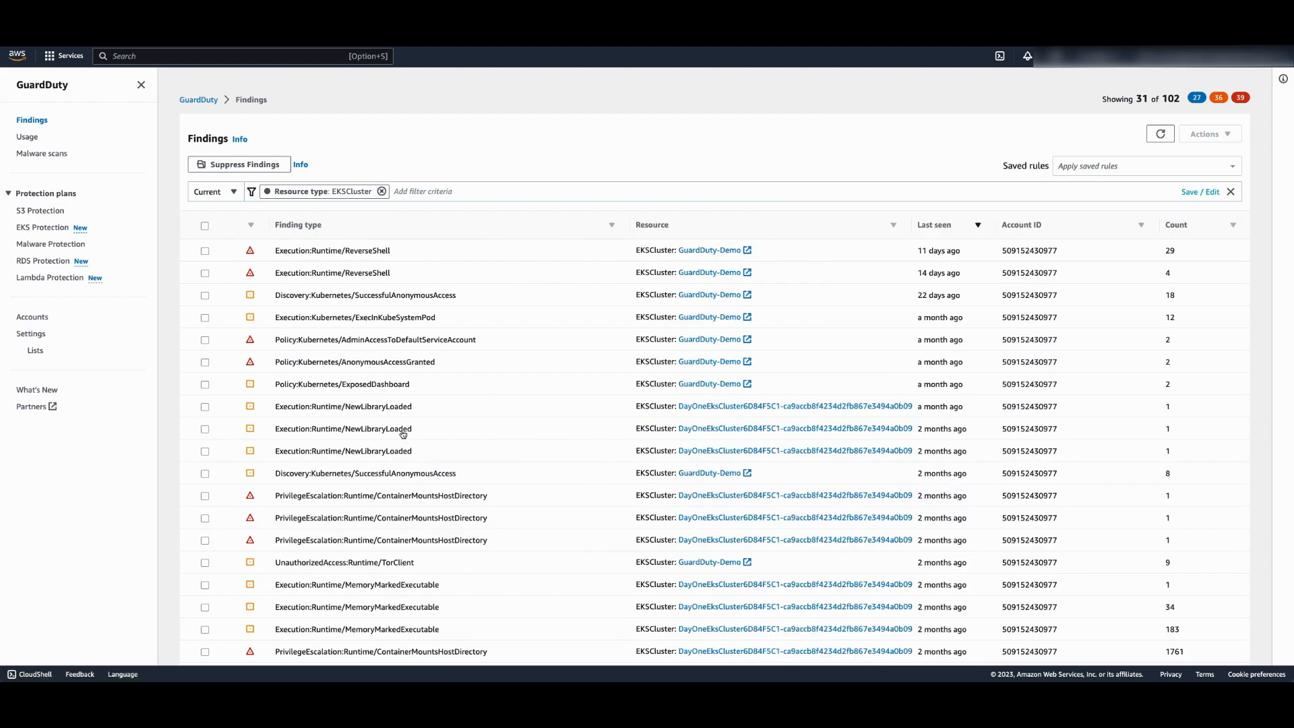
{"action": "left_click", "coordinate": [344, 428]}
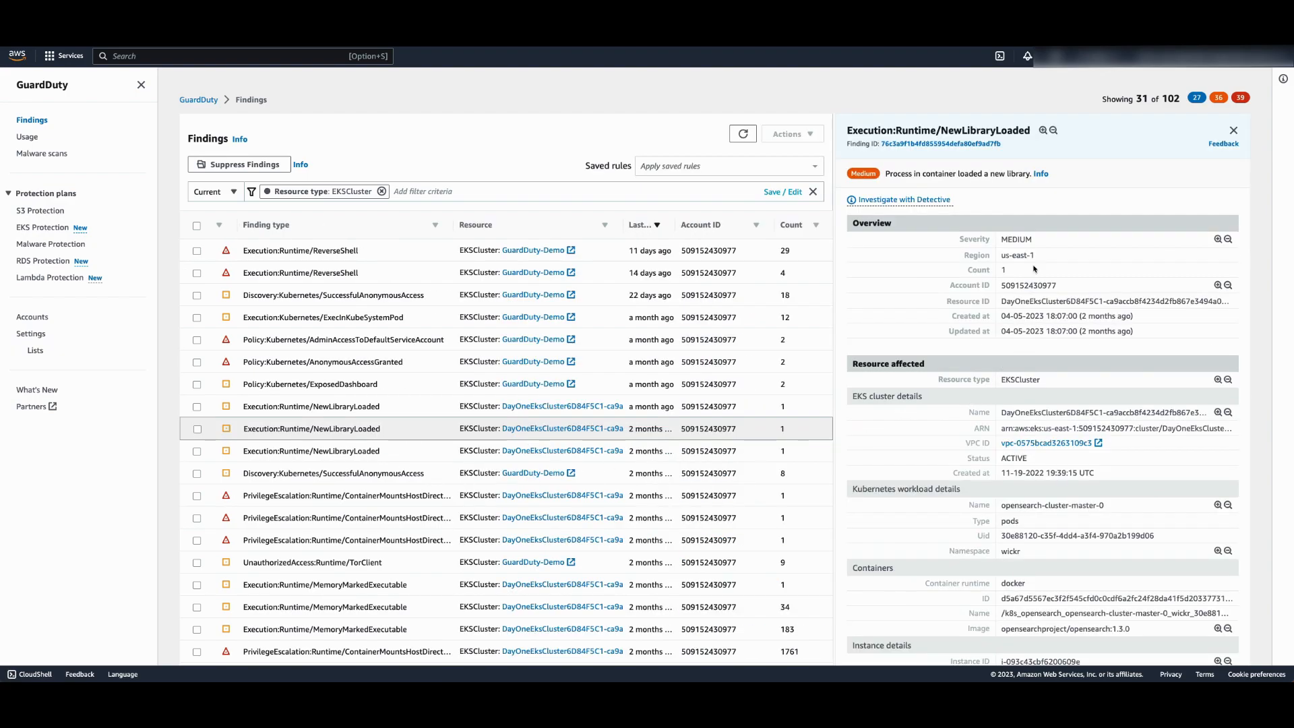
{"action": "left_click", "coordinate": [1041, 172]}
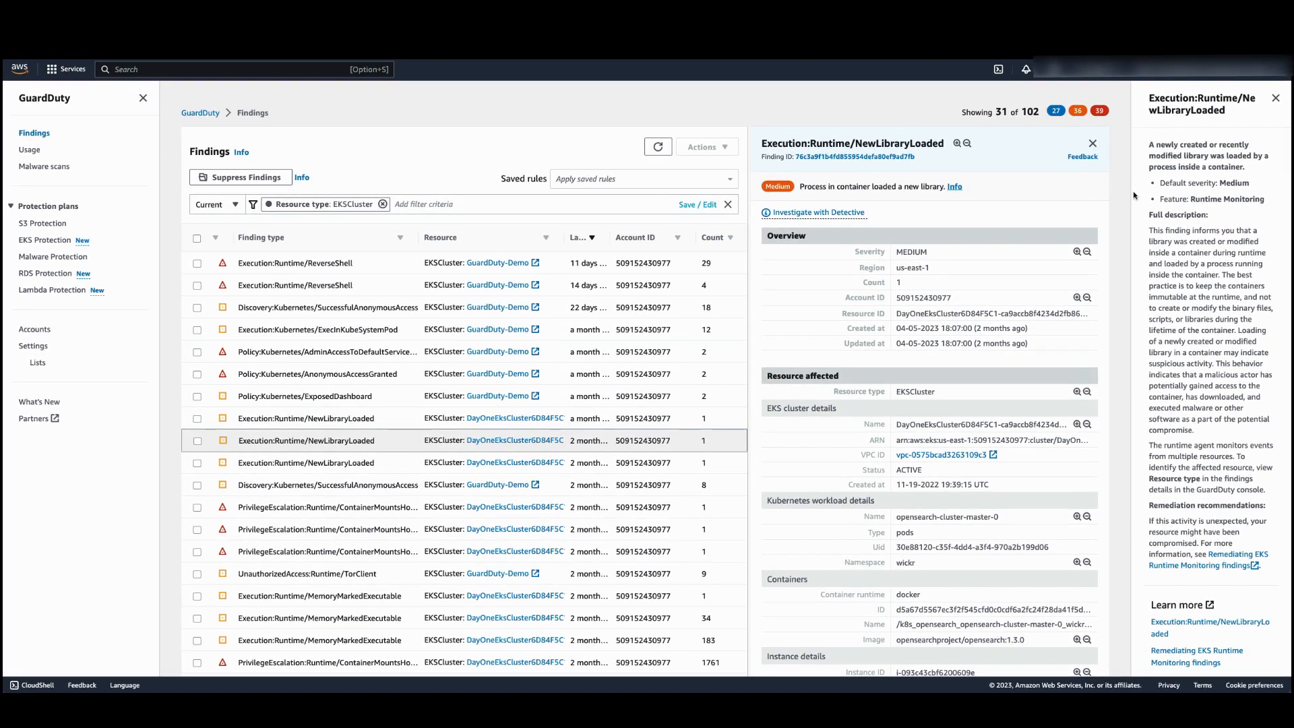
{"action": "mouse_move", "coordinate": [1153, 196]}
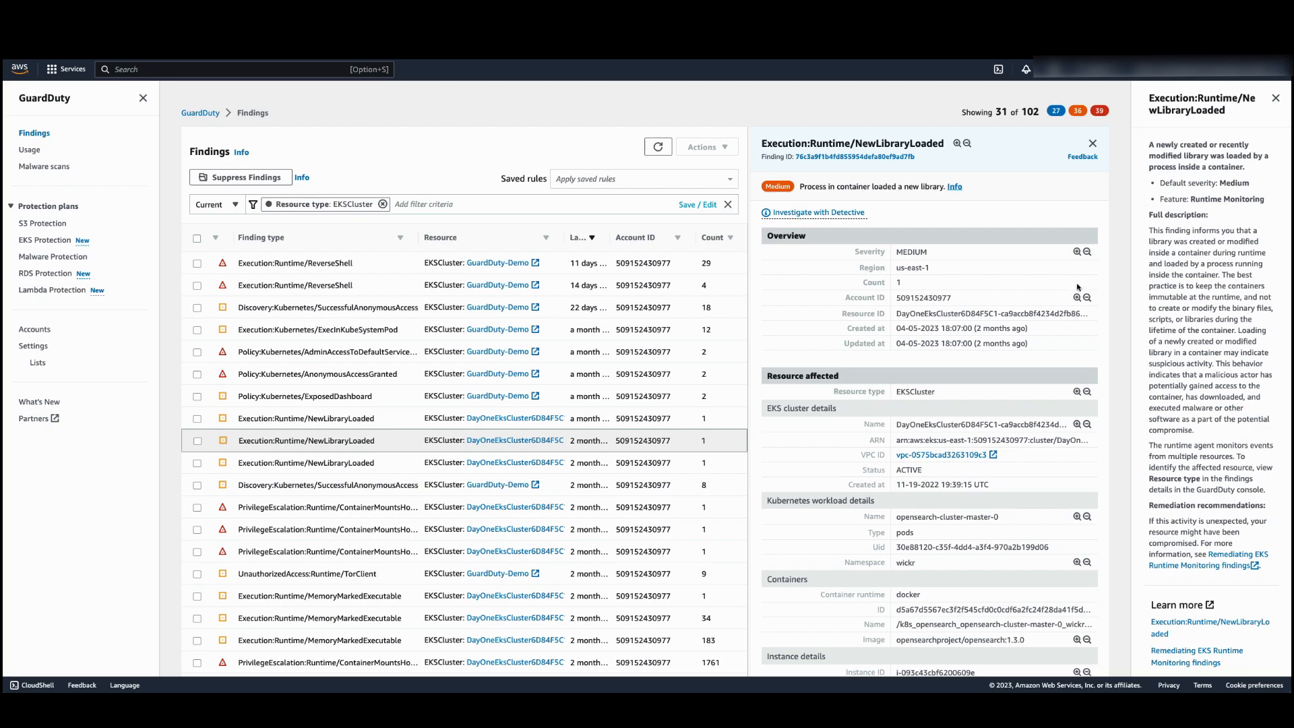
{"action": "mouse_move", "coordinate": [1046, 344]}
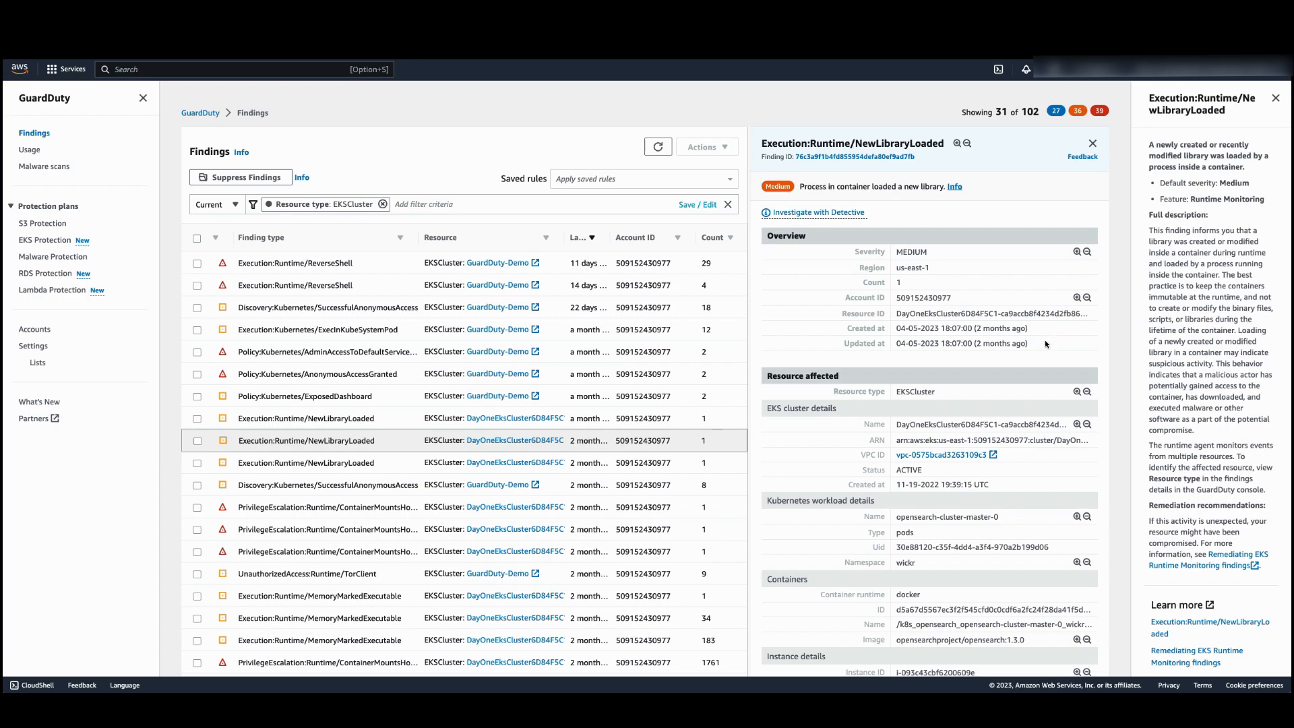
{"action": "mouse_move", "coordinate": [1044, 361]}
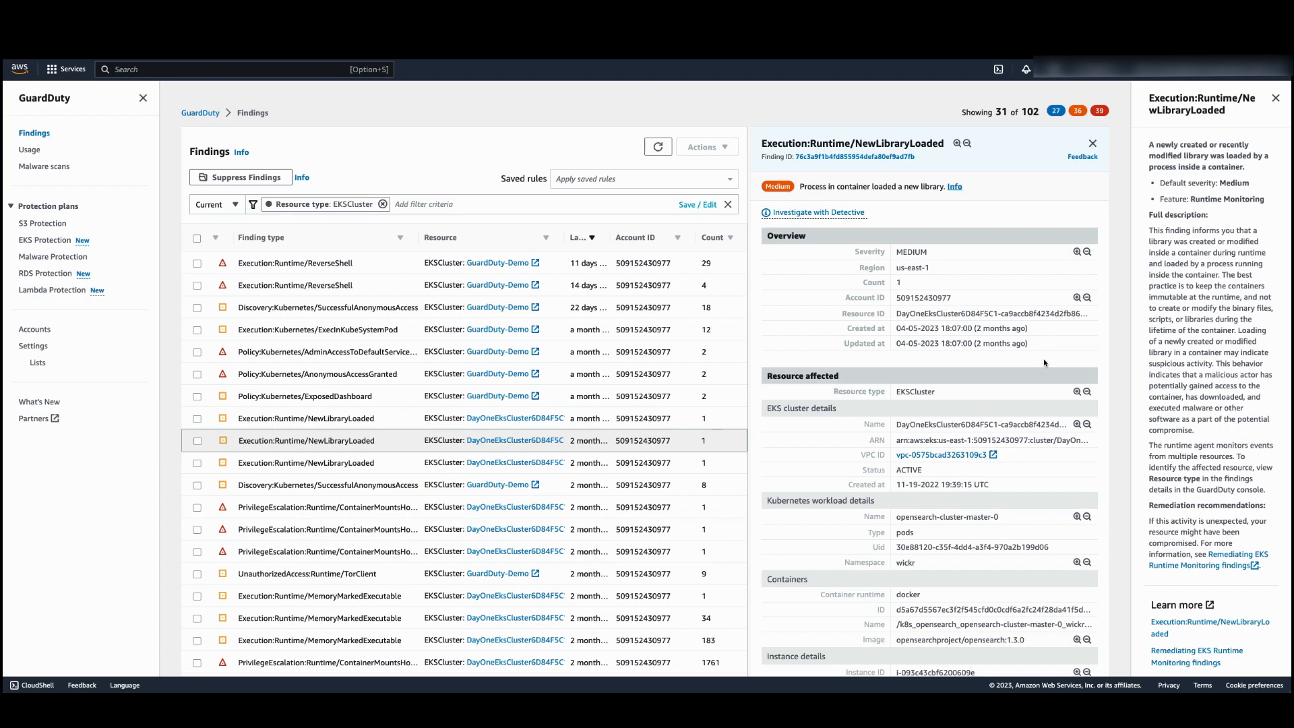
Read the finding's EKS cluster, workload, container and instance sections down to Runtime details
{"action": "scroll", "scroll_direction": "down", "scroll_amount": 3}
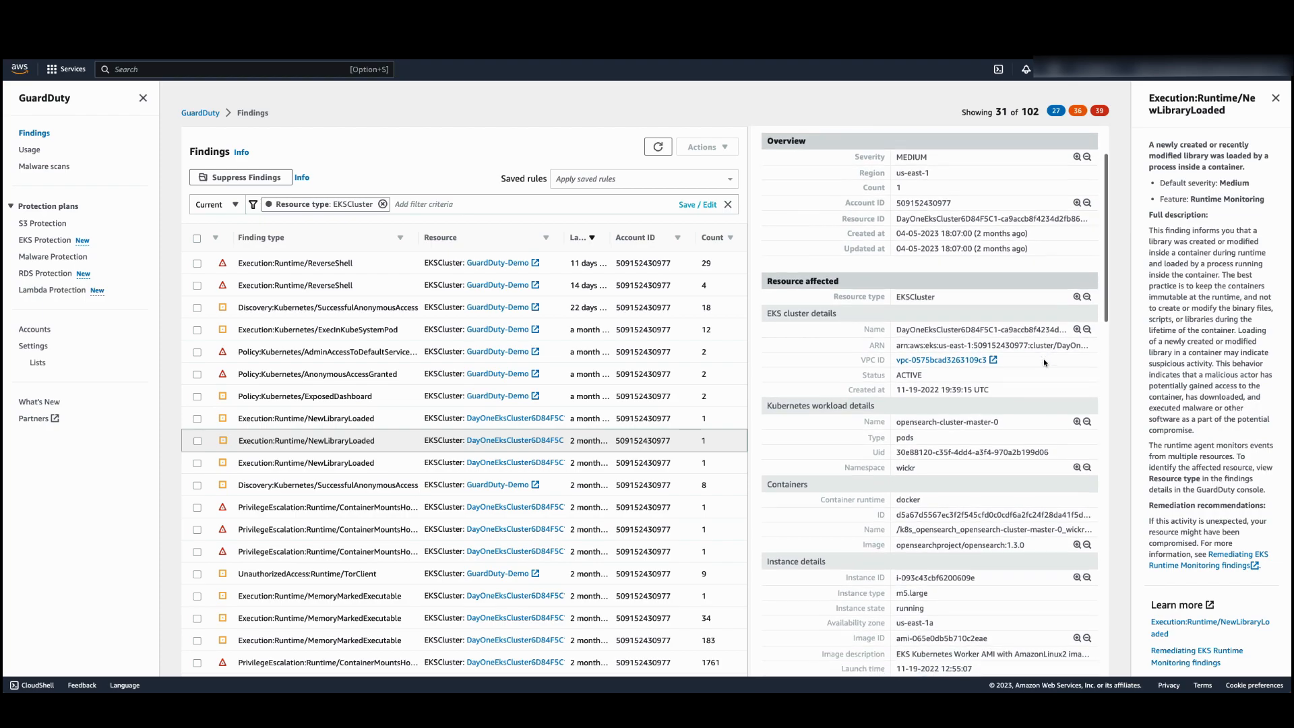
{"action": "scroll", "scroll_direction": "down", "scroll_amount": 3}
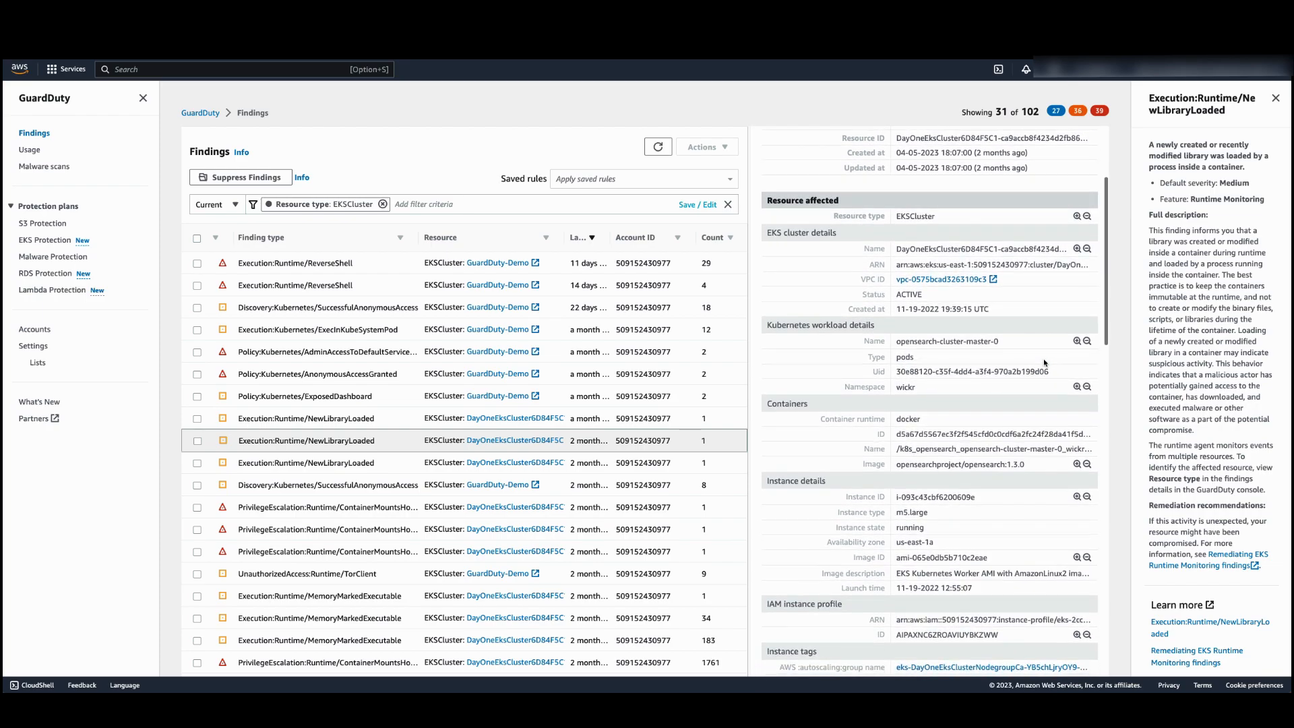
{"action": "mouse_move", "coordinate": [783, 228]}
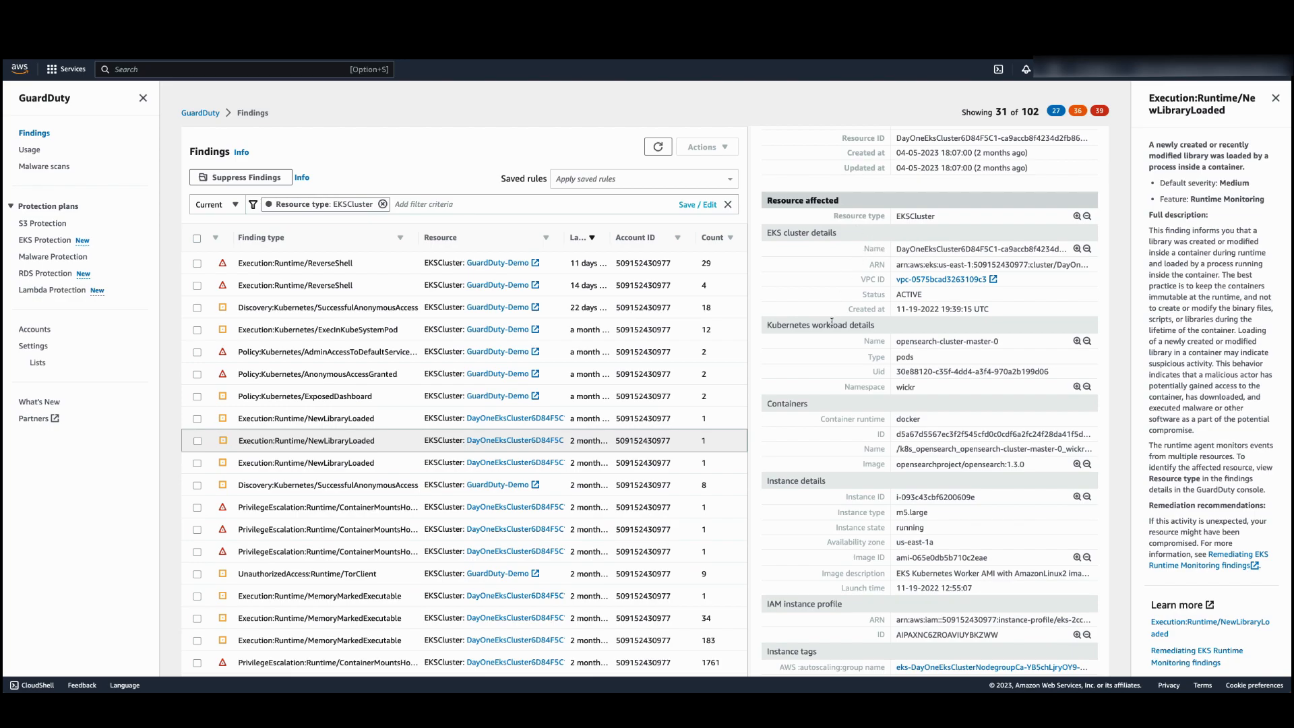
{"action": "mouse_move", "coordinate": [839, 389]}
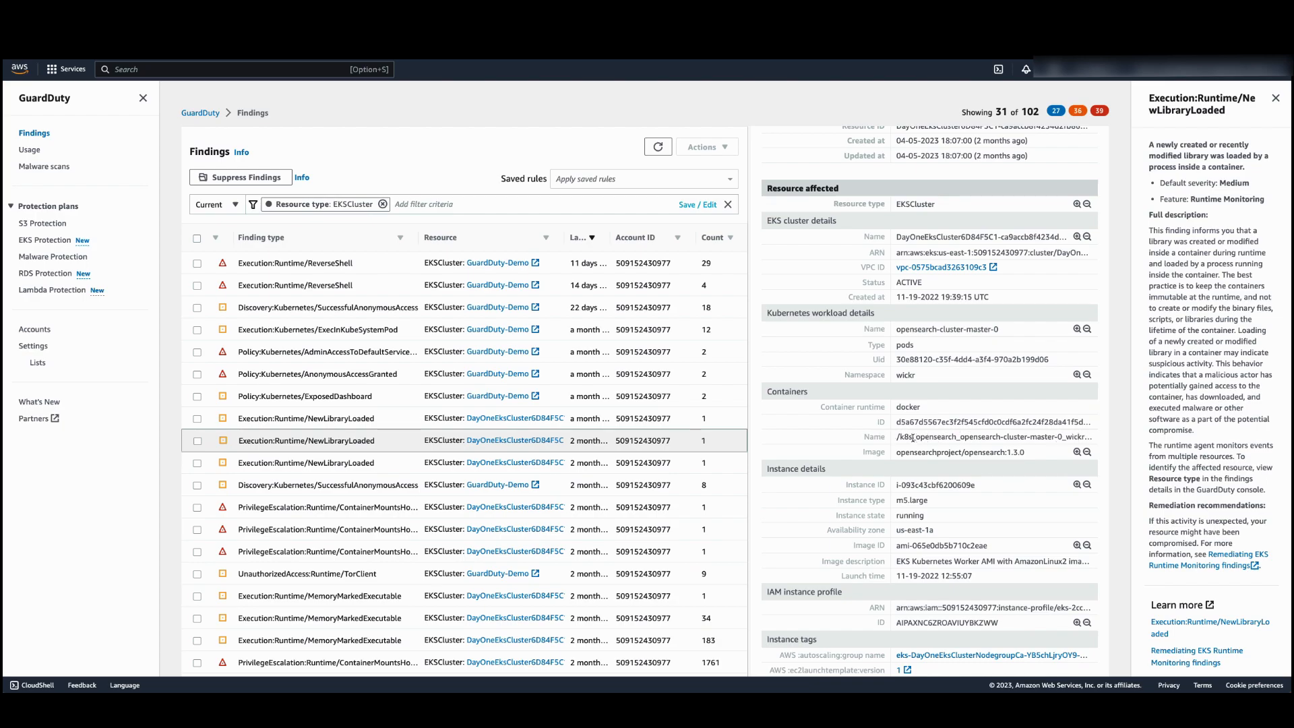
{"action": "mouse_move", "coordinate": [855, 441]}
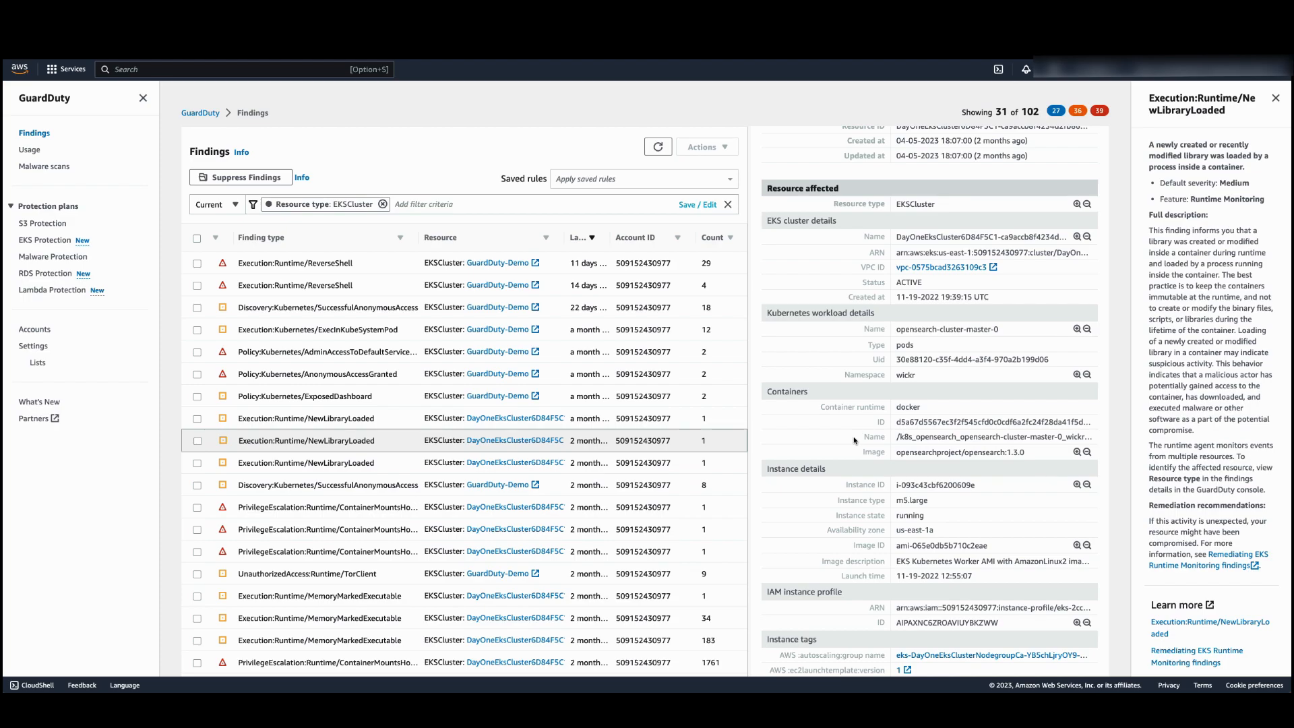
{"action": "scroll", "scroll_direction": "down", "scroll_amount": 3}
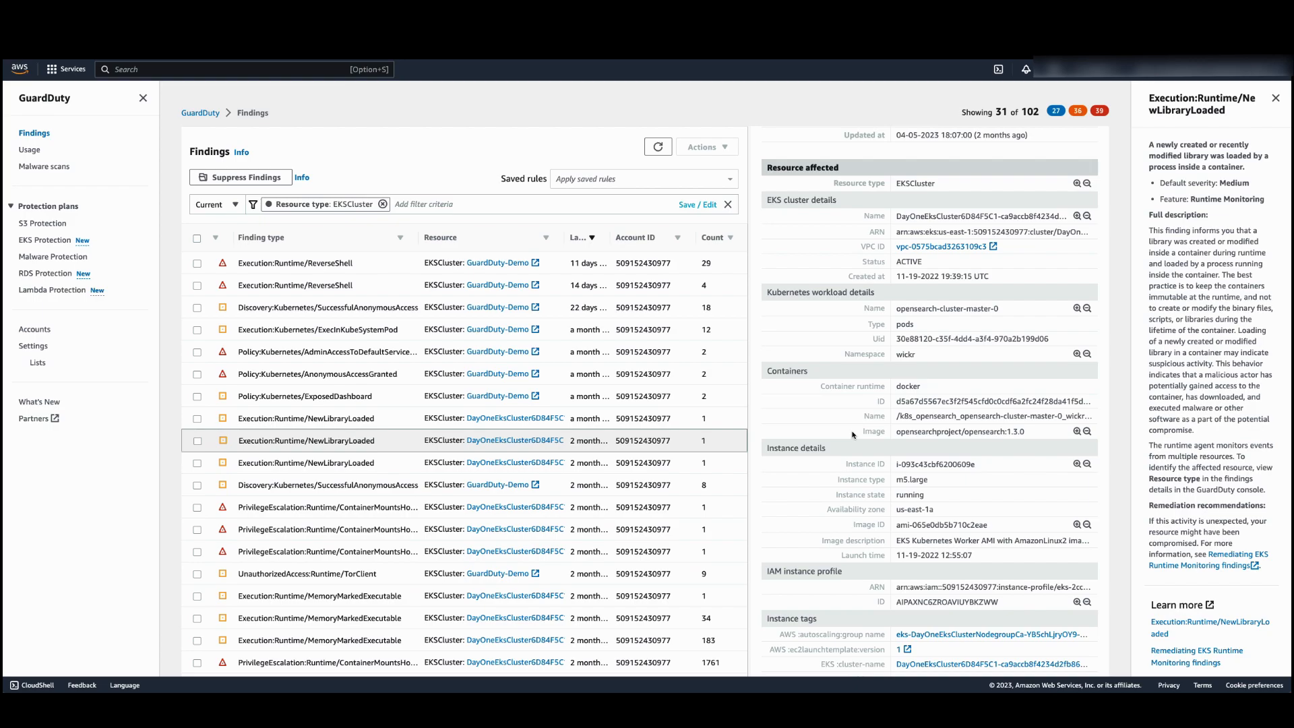
{"action": "scroll", "scroll_direction": "down", "scroll_amount": 3}
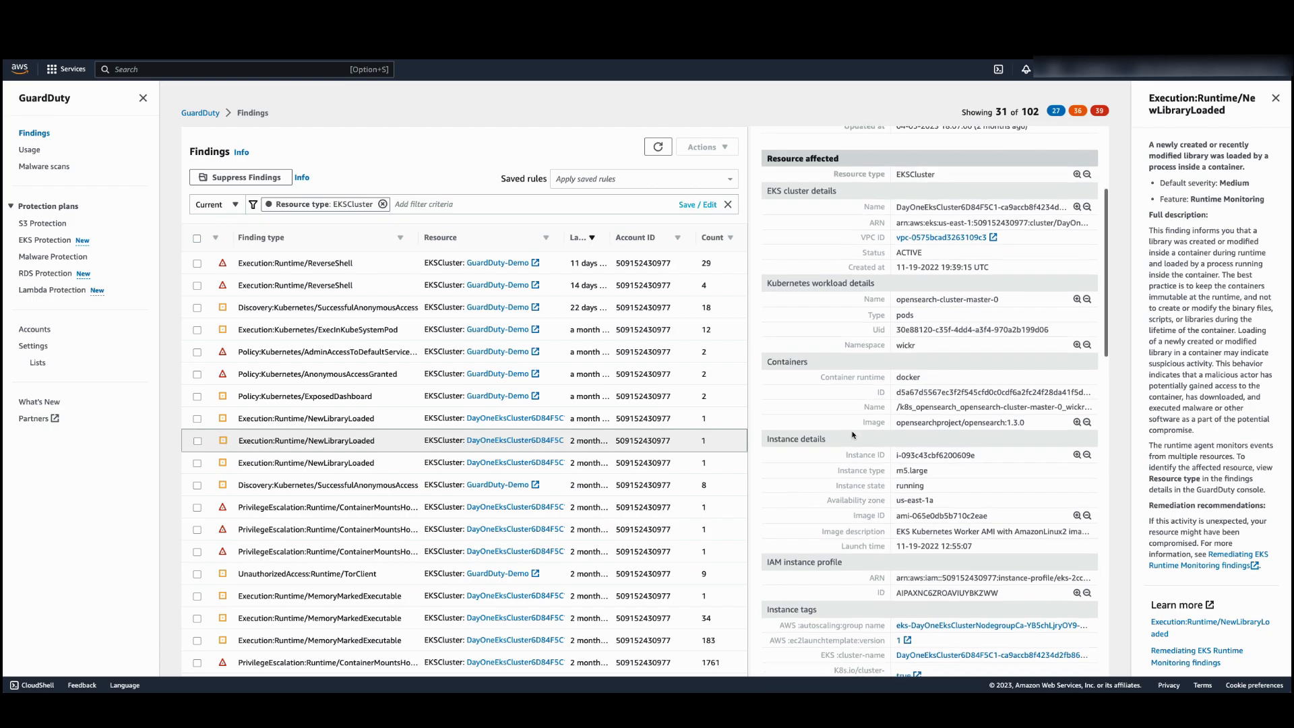
{"action": "scroll", "scroll_direction": "down", "scroll_amount": 3}
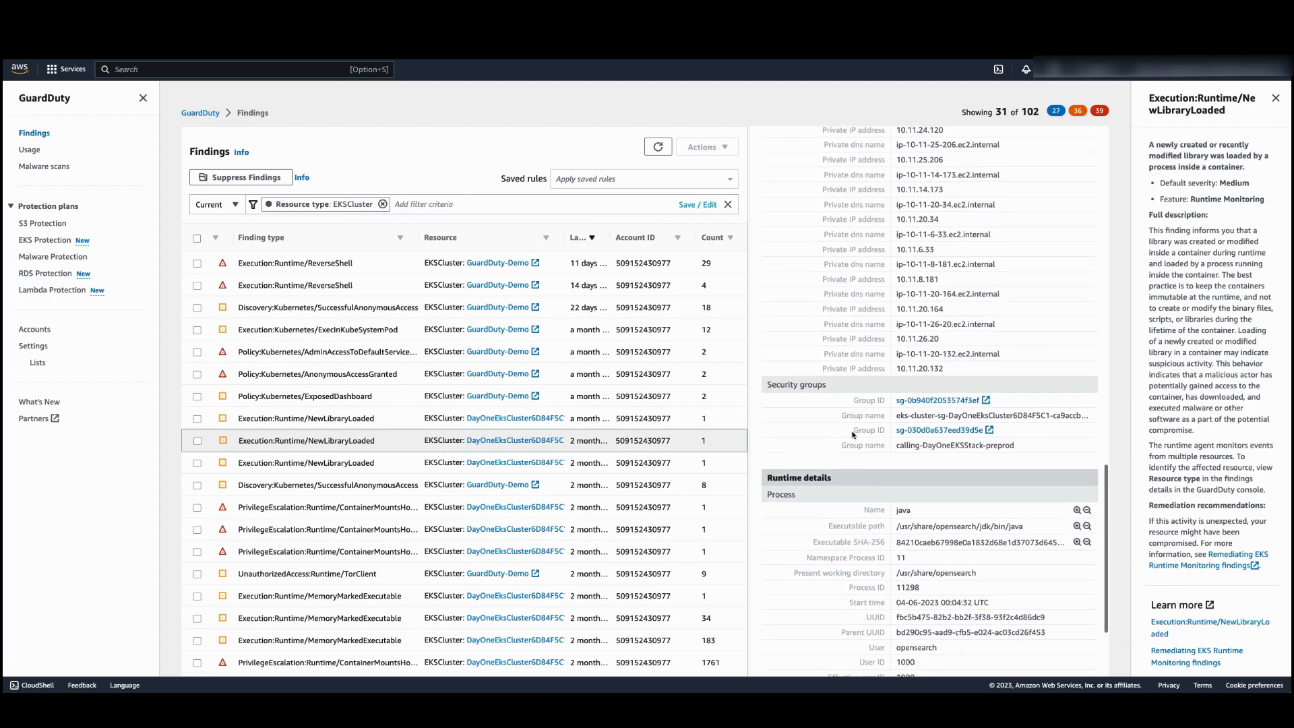
{"action": "scroll", "scroll_direction": "down", "scroll_amount": 3}
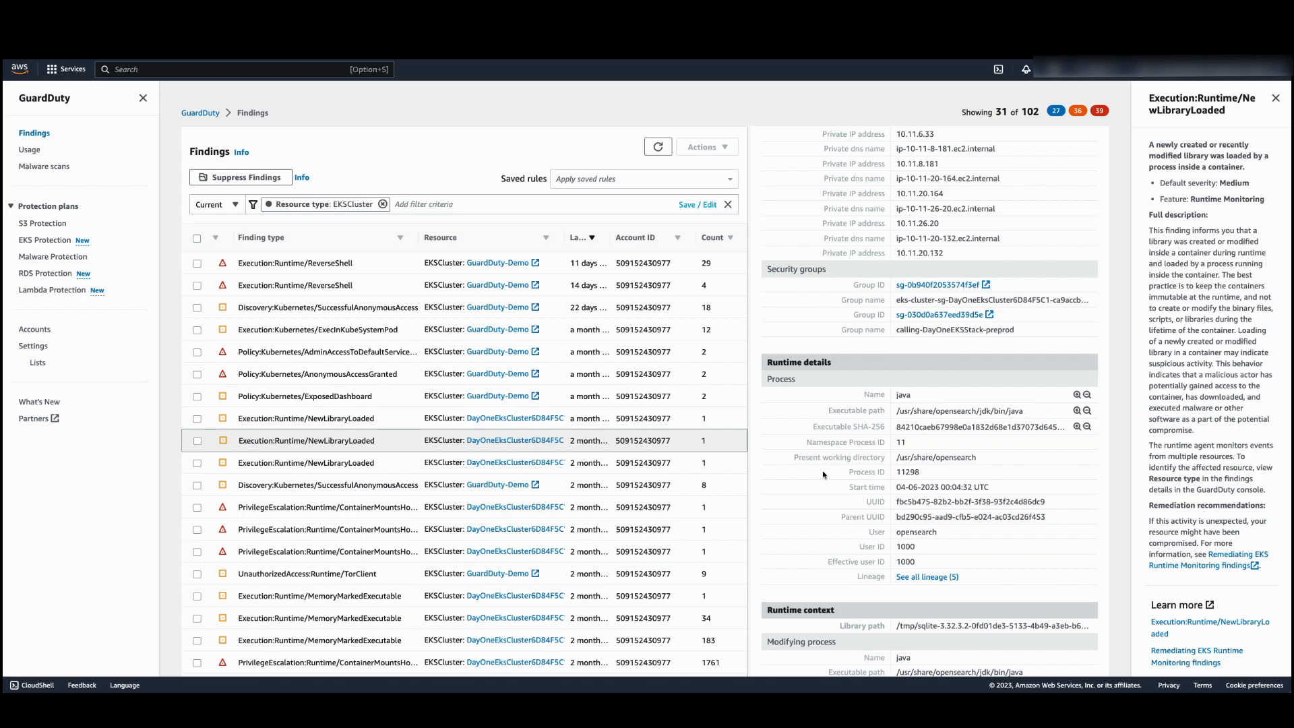
{"action": "scroll", "scroll_direction": "down", "scroll_amount": 3}
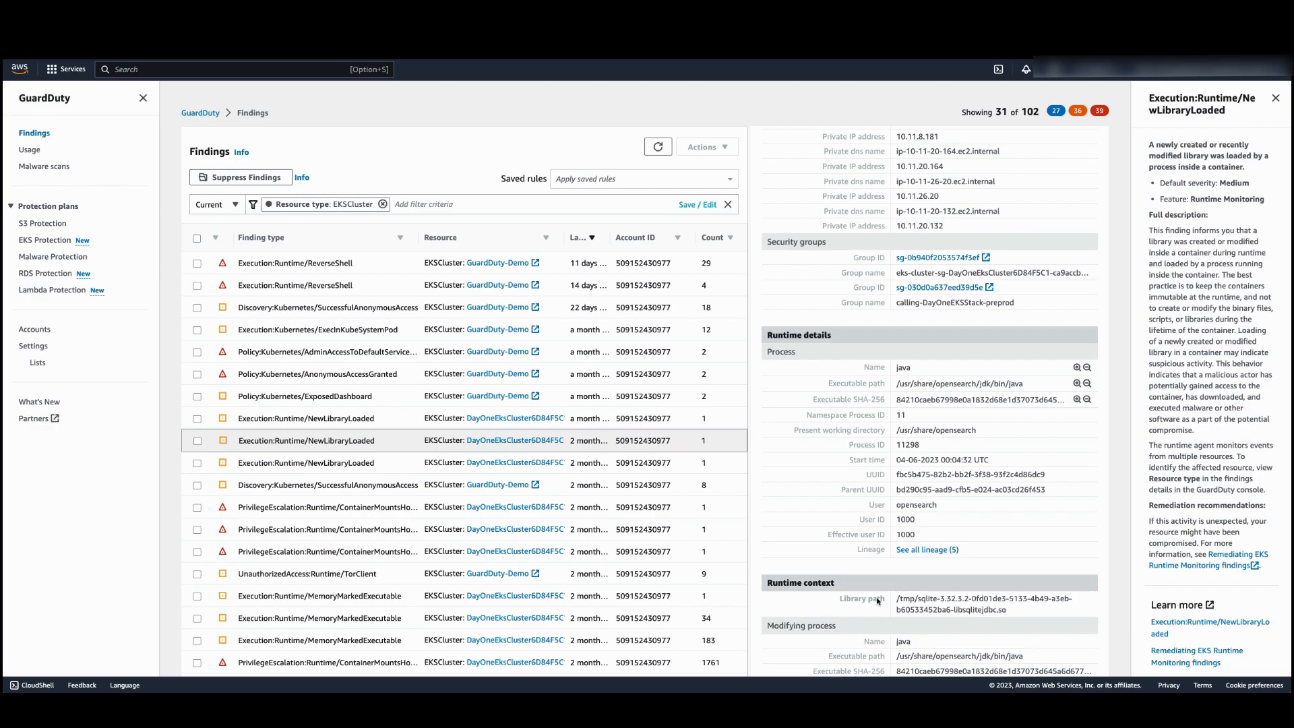
{"action": "double_click", "coordinate": [861, 598]}
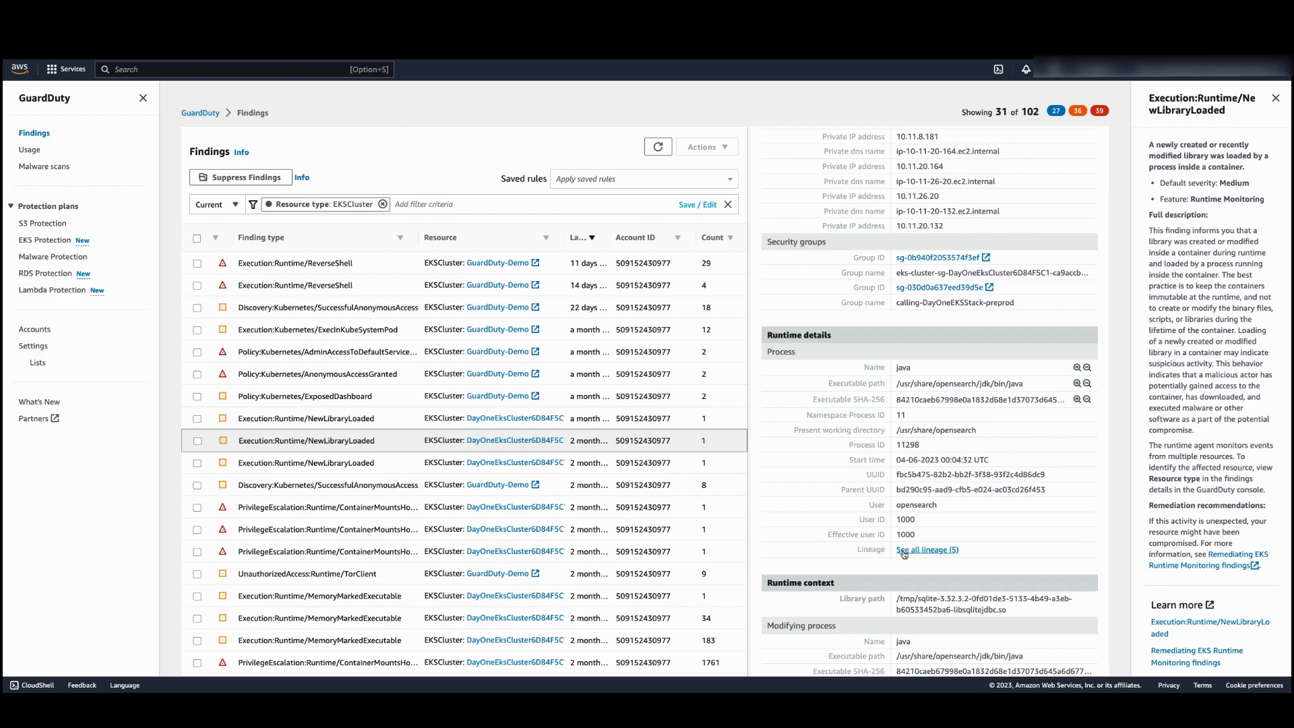
View all 5 lineage levels up to systemd, then close the lineage and finding details
{"action": "left_click", "coordinate": [928, 550]}
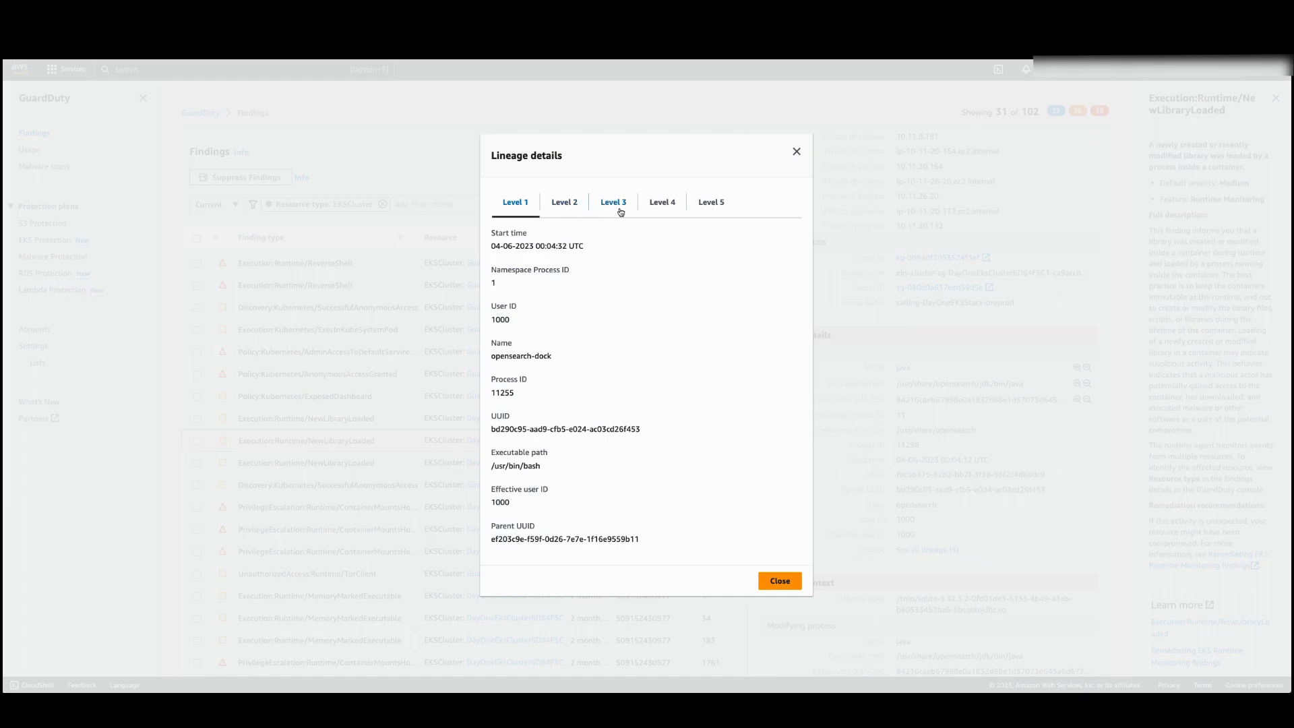
{"action": "left_click", "coordinate": [711, 208]}
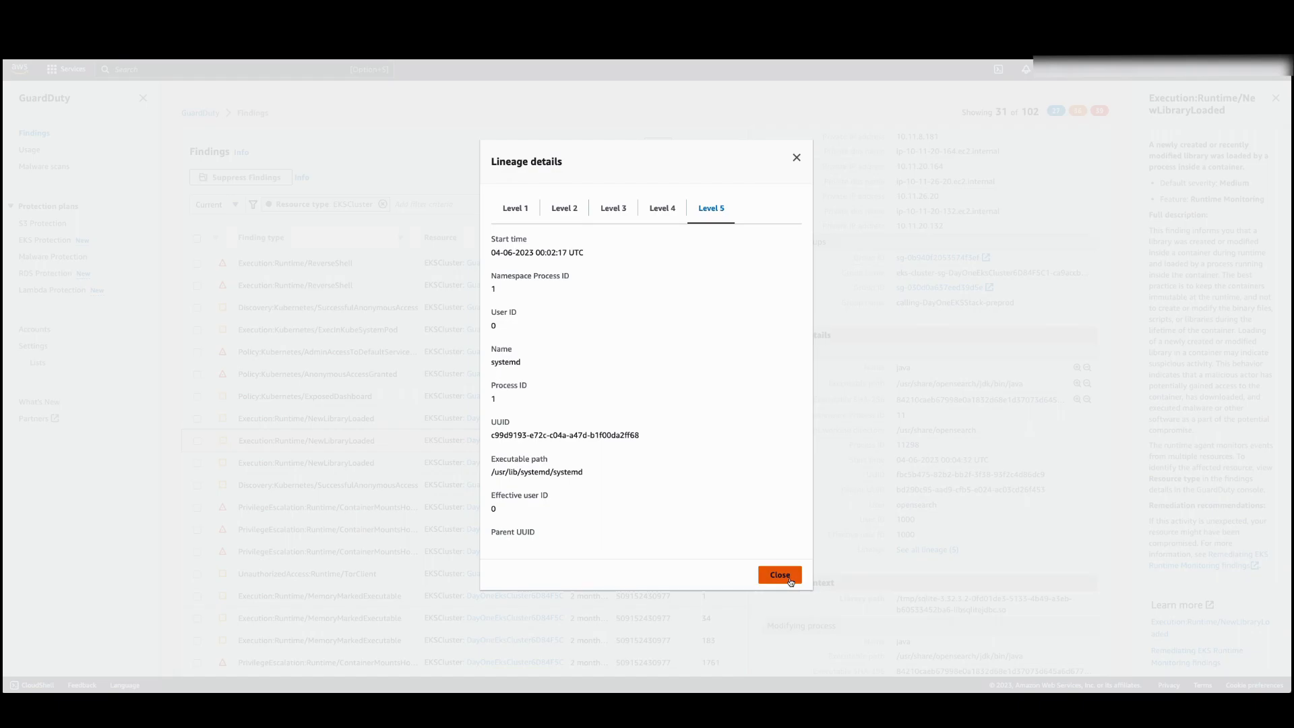
{"action": "left_click", "coordinate": [779, 574]}
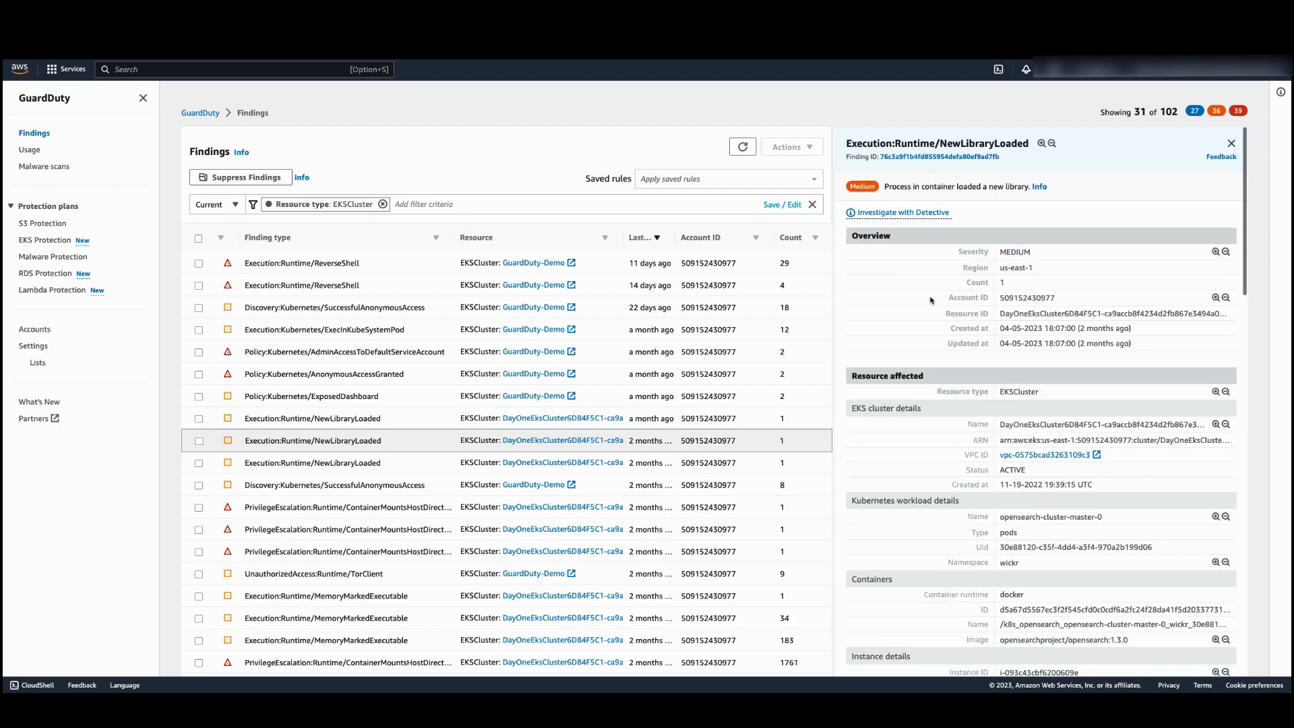
{"action": "left_click", "coordinate": [1224, 156]}
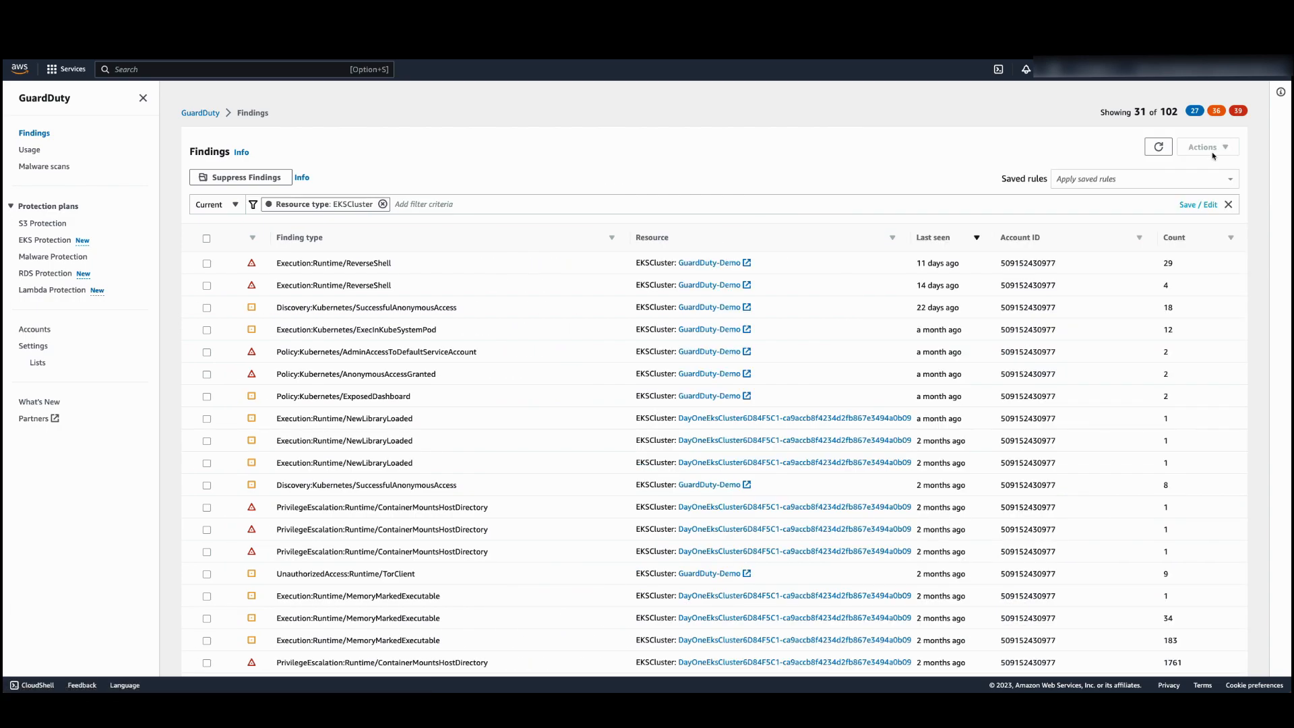
{"action": "mouse_move", "coordinate": [1205, 155]}
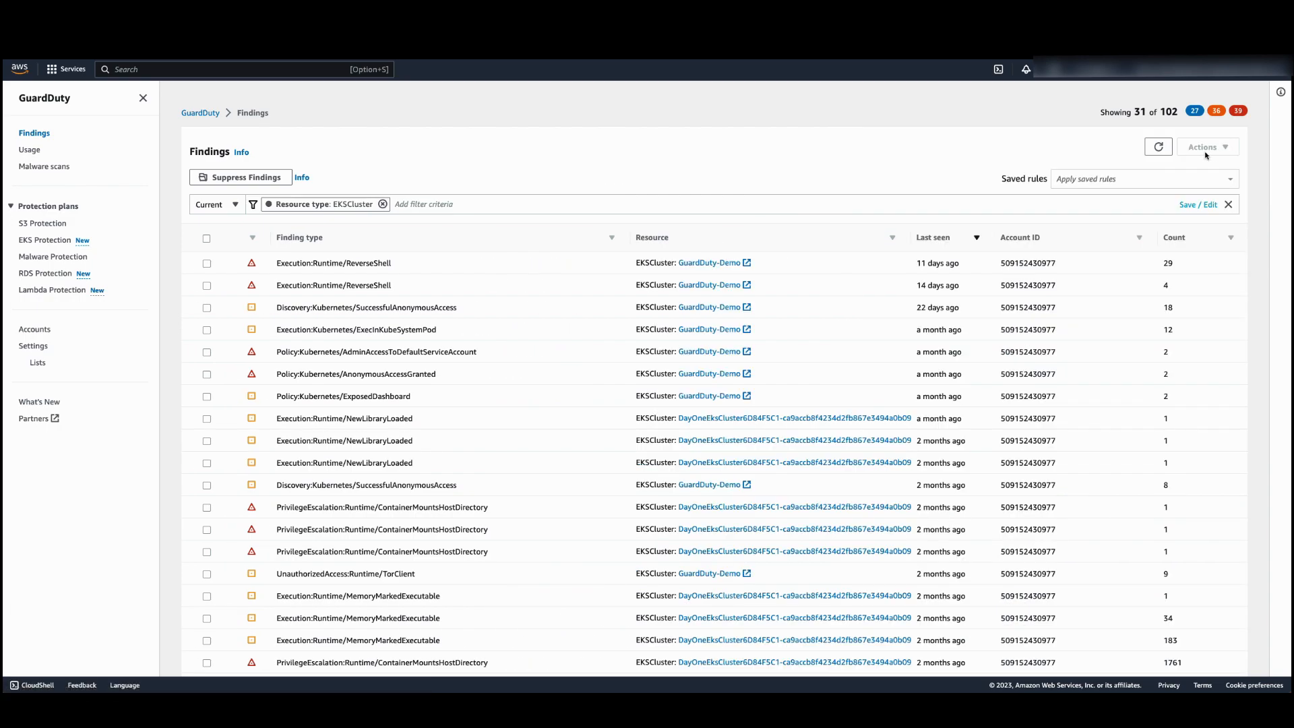